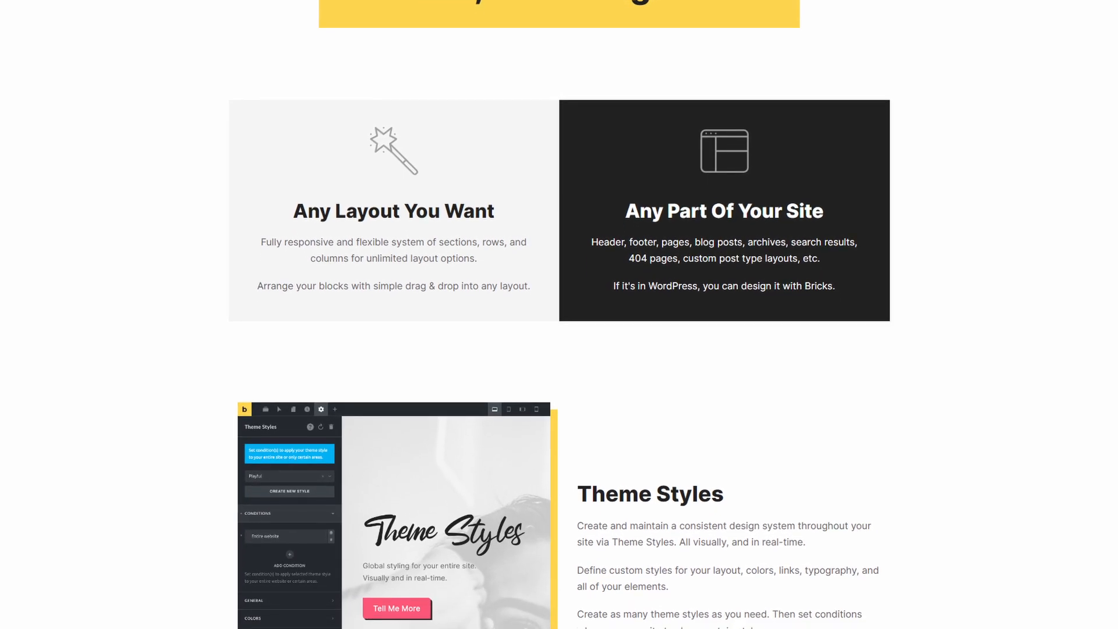
# Step: Scroll the Bricks features page and the Facebook comment thread about the doubled gap units bug
pyautogui.scroll(-3)
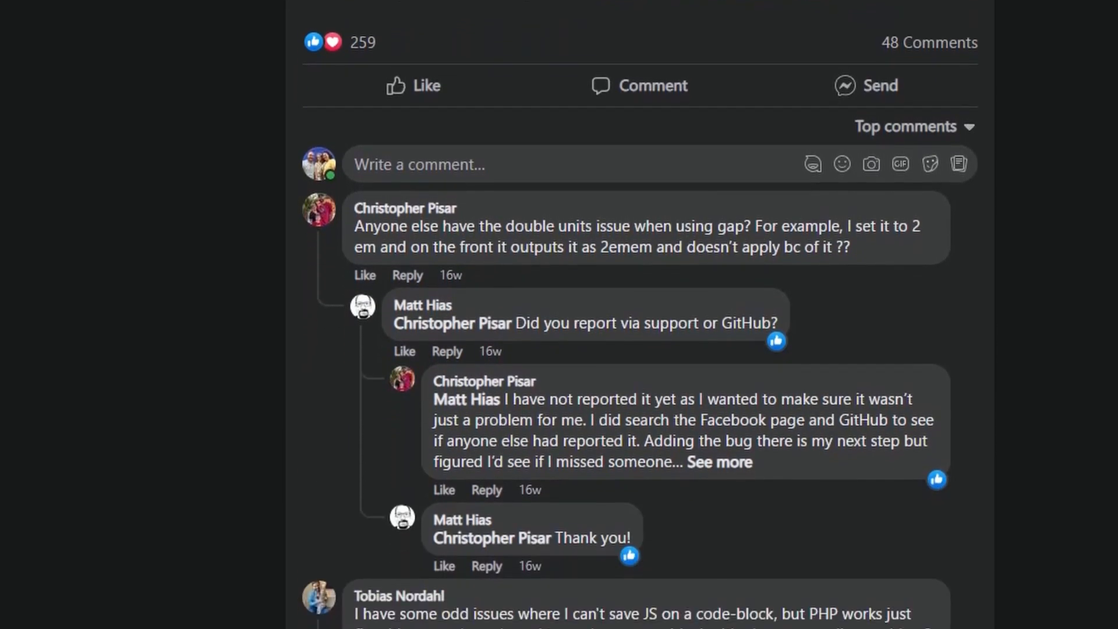
pyautogui.scroll(-3)
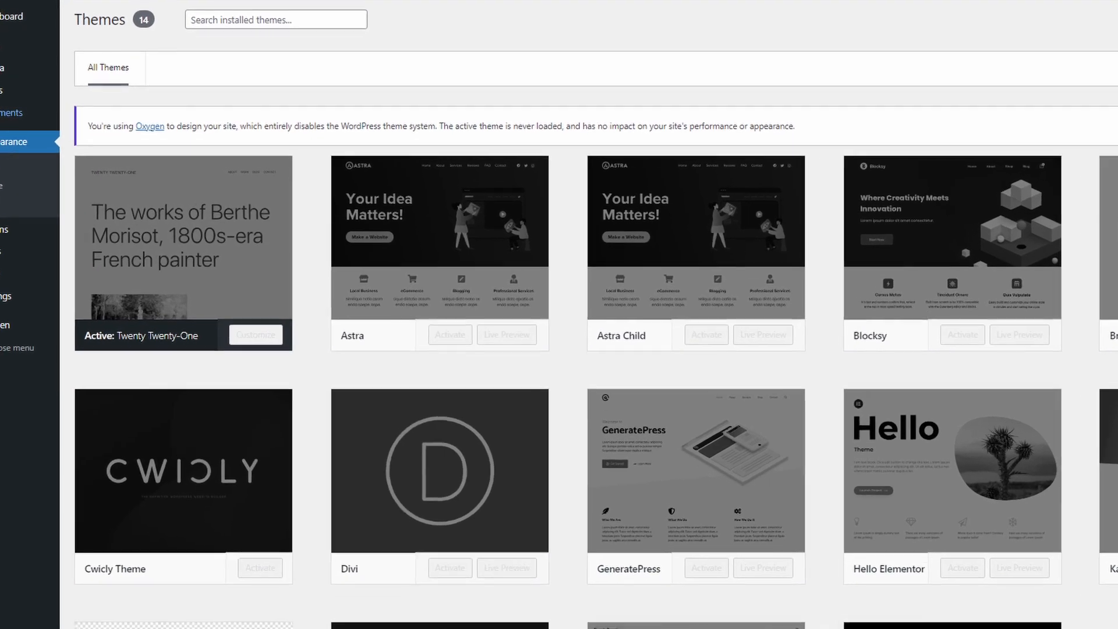
# Step: Activate the Pinegrow Flex Website theme from the installed themes list
pyautogui.scroll(-3)
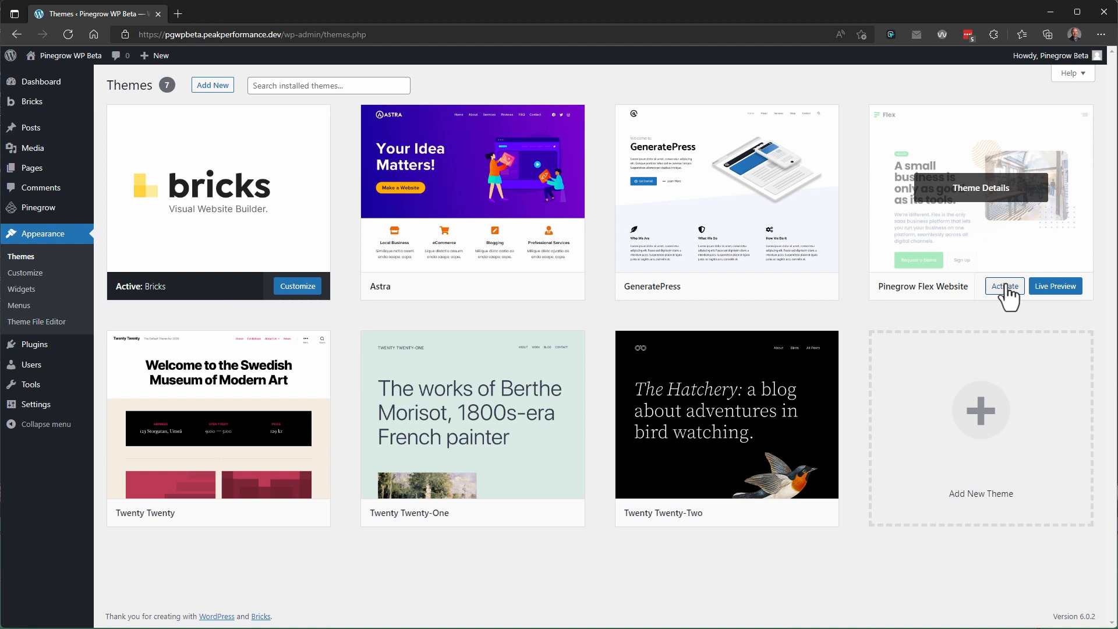
pyautogui.click(1003, 286)
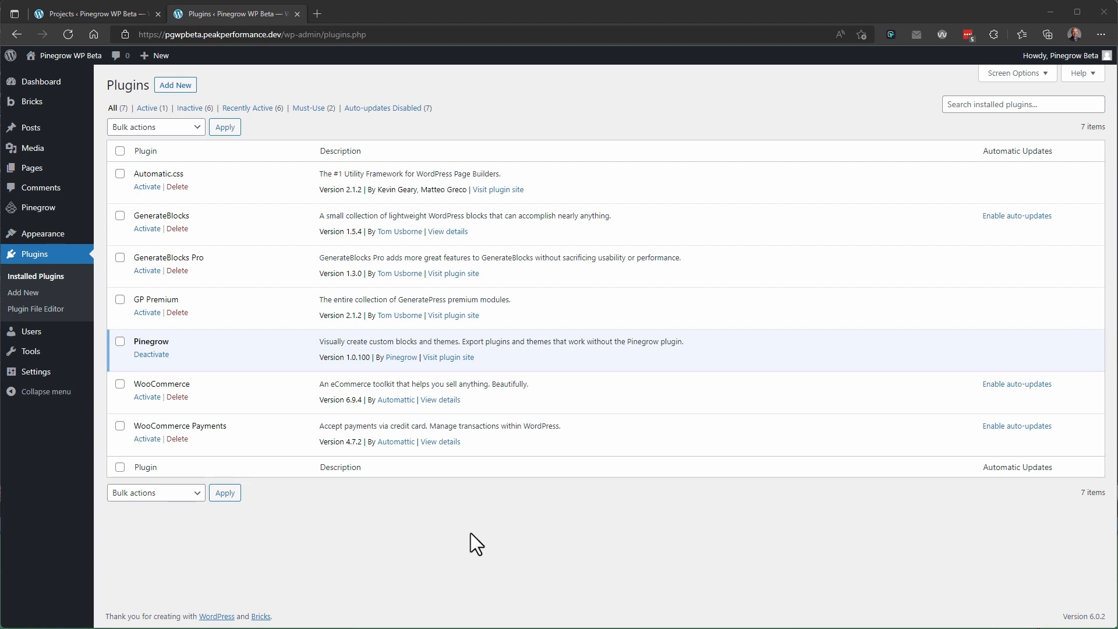
pyautogui.moveTo(218, 165)
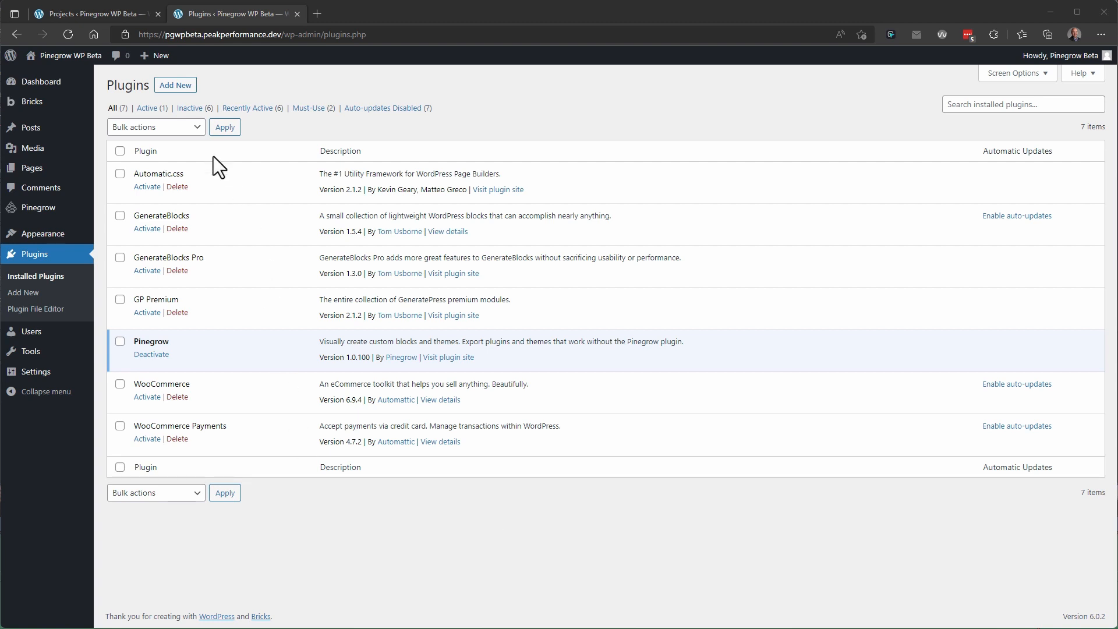
pyautogui.moveTo(194, 364)
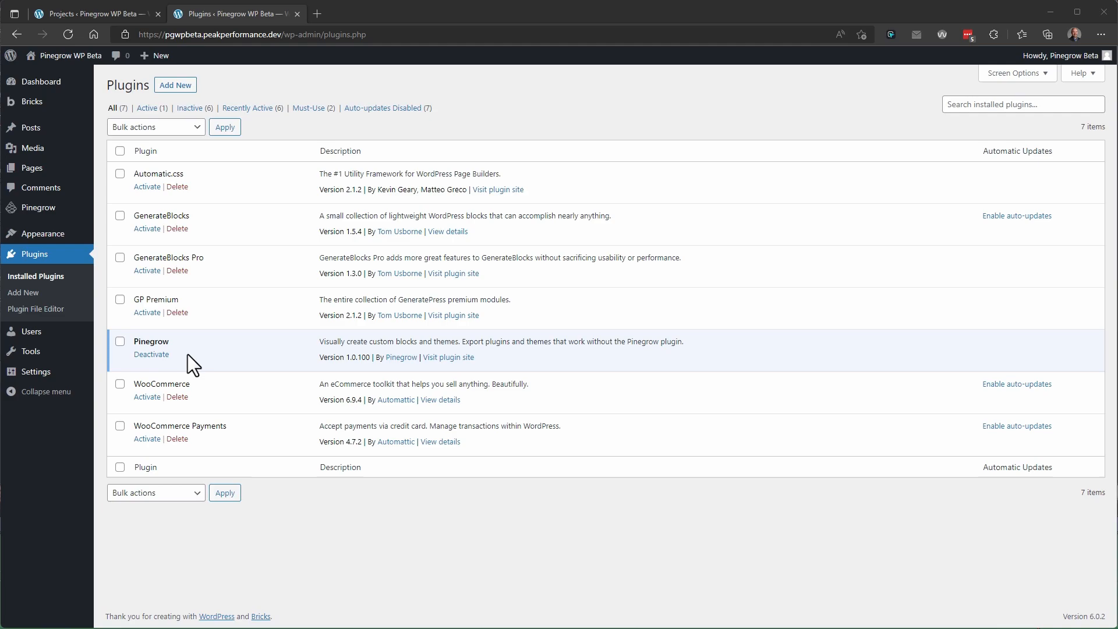
# Step: Open the Cody Coolhair blocks project and view the header block's WordPress actions
pyautogui.click(92, 14)
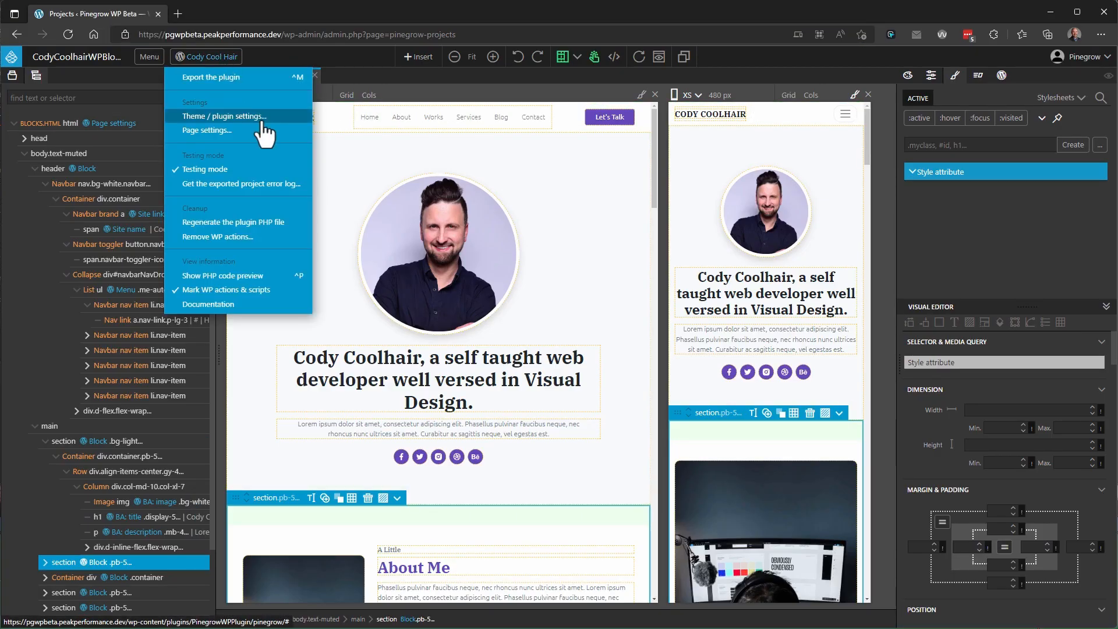
pyautogui.moveTo(276, 127)
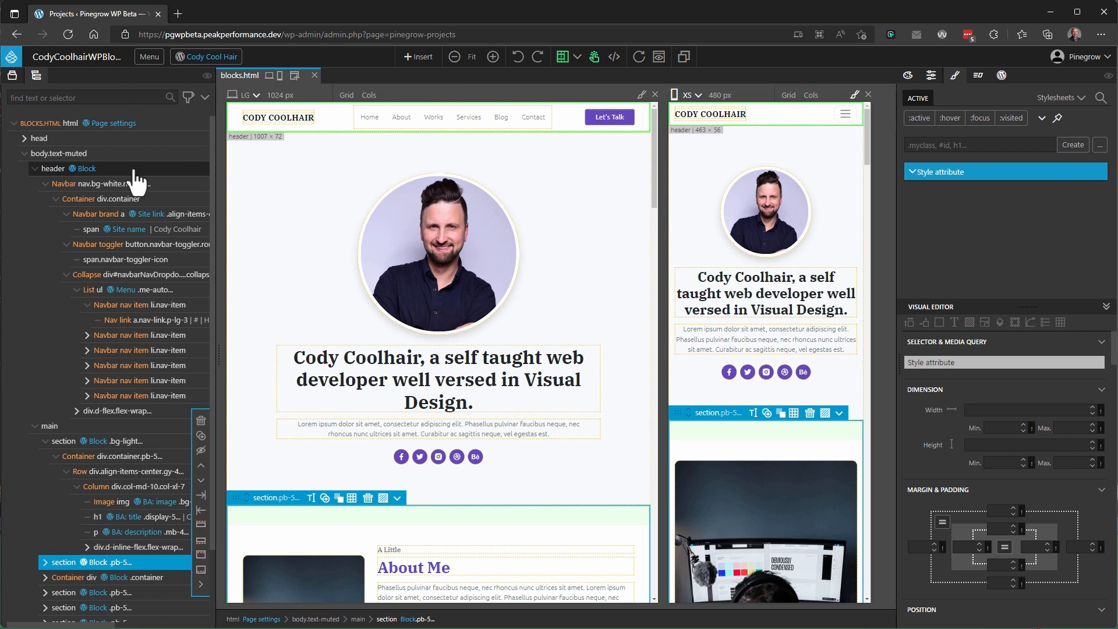
pyautogui.click(67, 169)
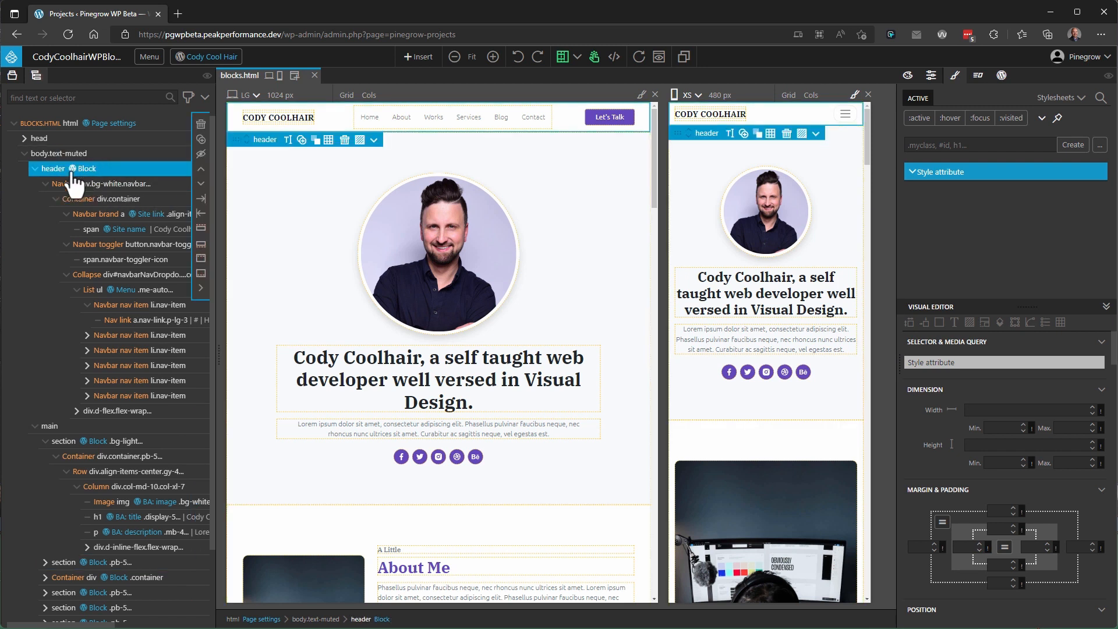
pyautogui.click(1001, 75)
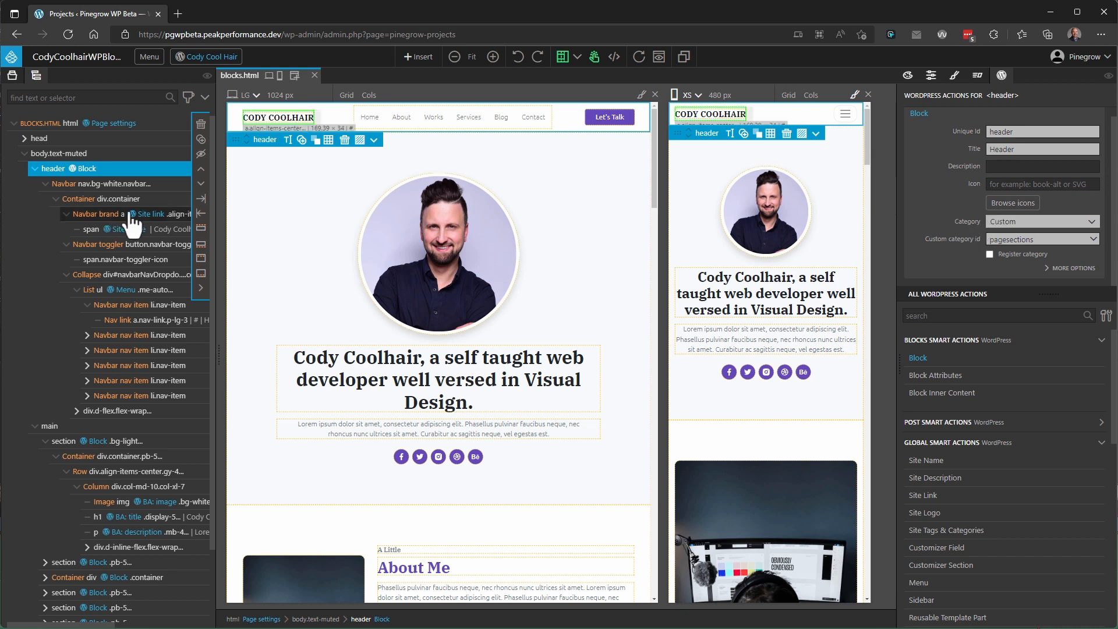
# Step: Inspect WordPress actions on the site brand link, site name, navigation menu and first menu link
pyautogui.click(132, 214)
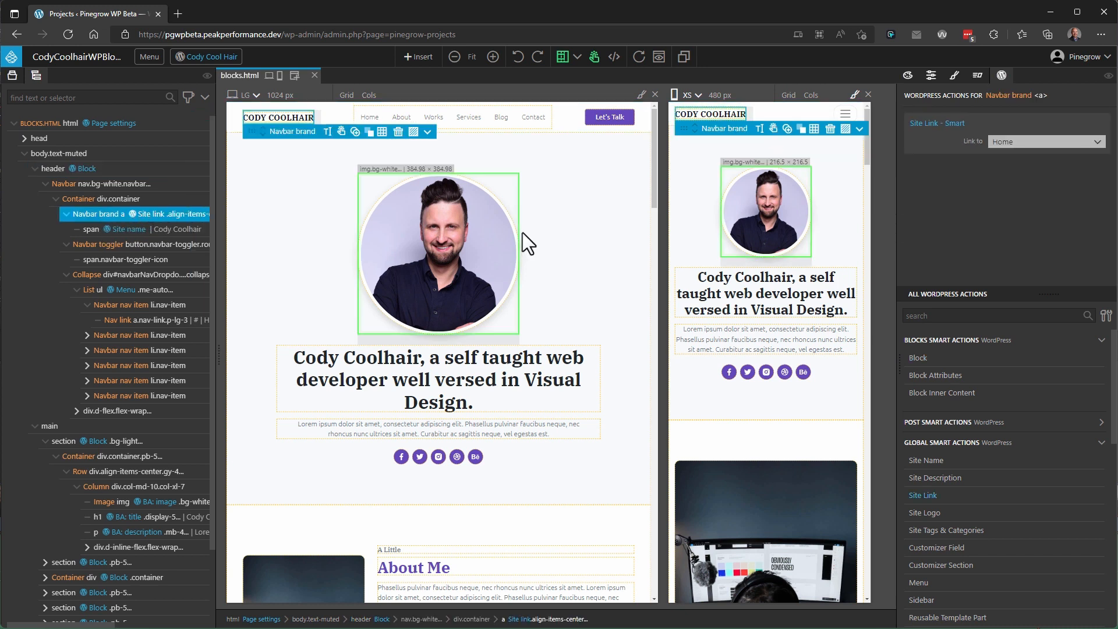
pyautogui.click(100, 214)
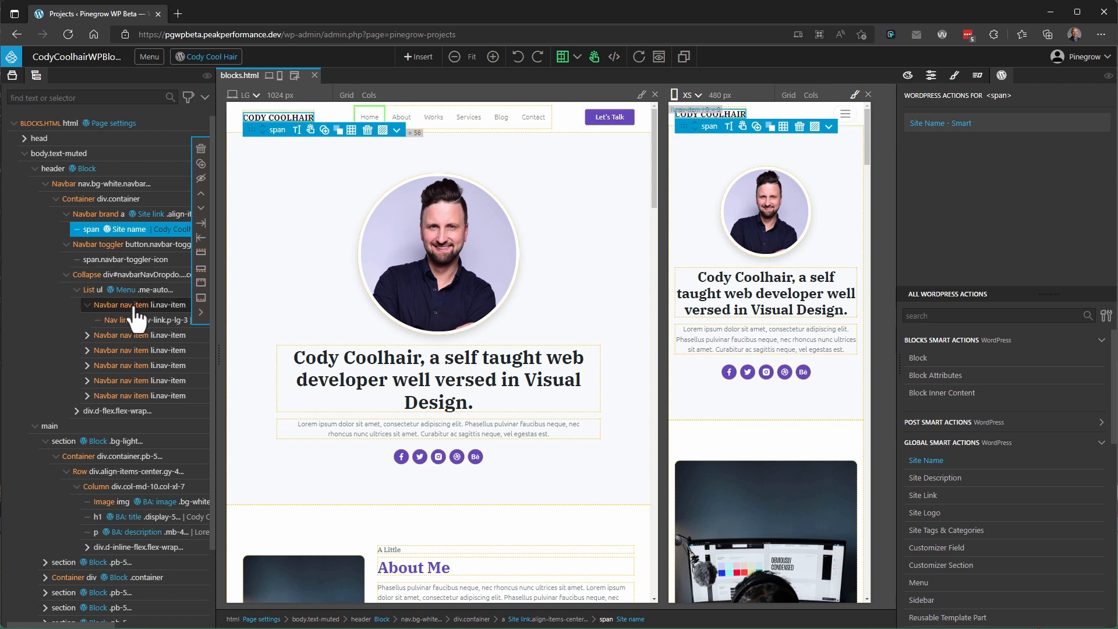
pyautogui.click(93, 289)
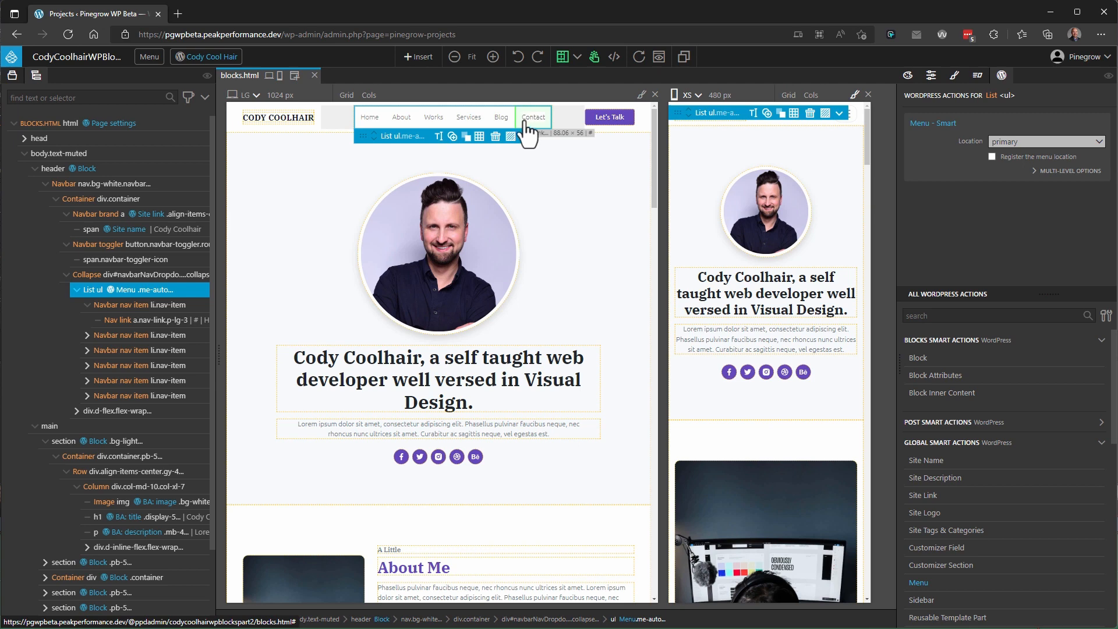
pyautogui.click(135, 304)
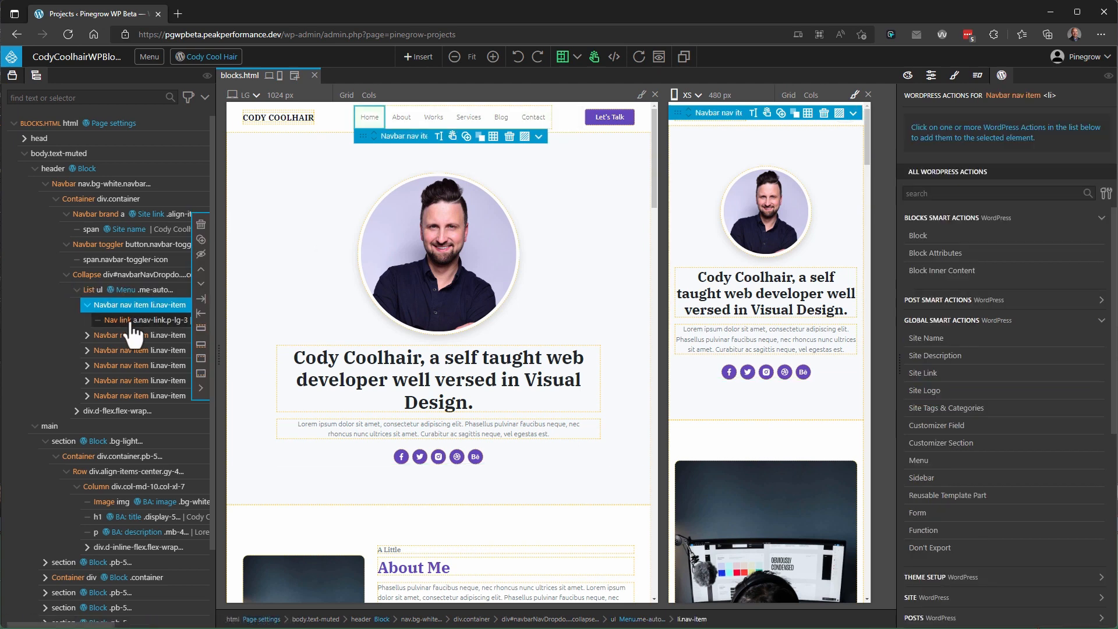
pyautogui.click(148, 320)
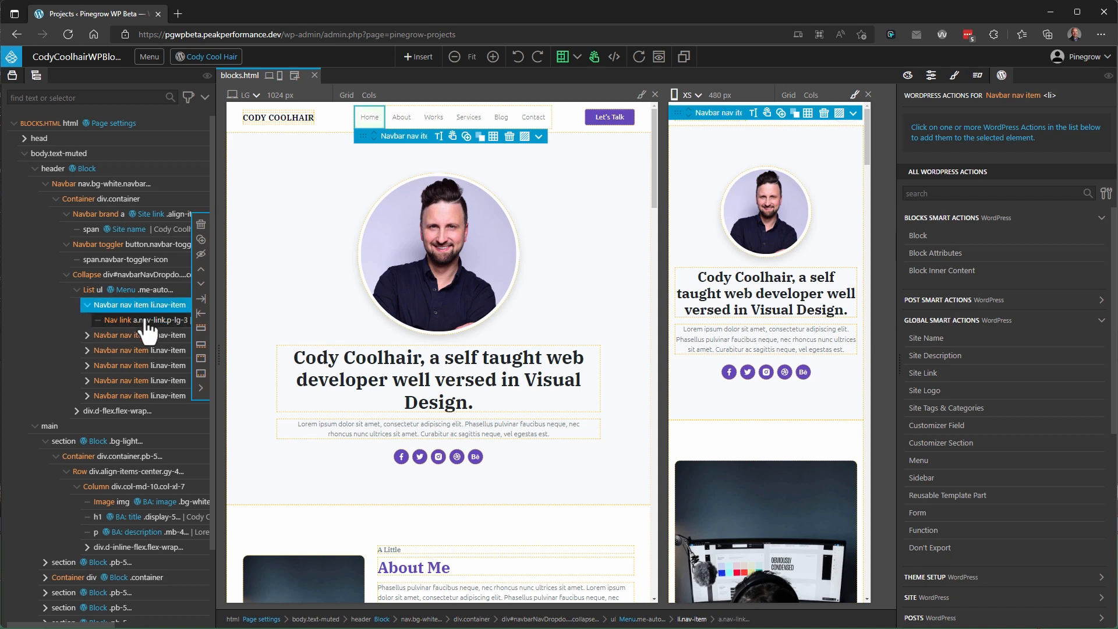
pyautogui.click(146, 319)
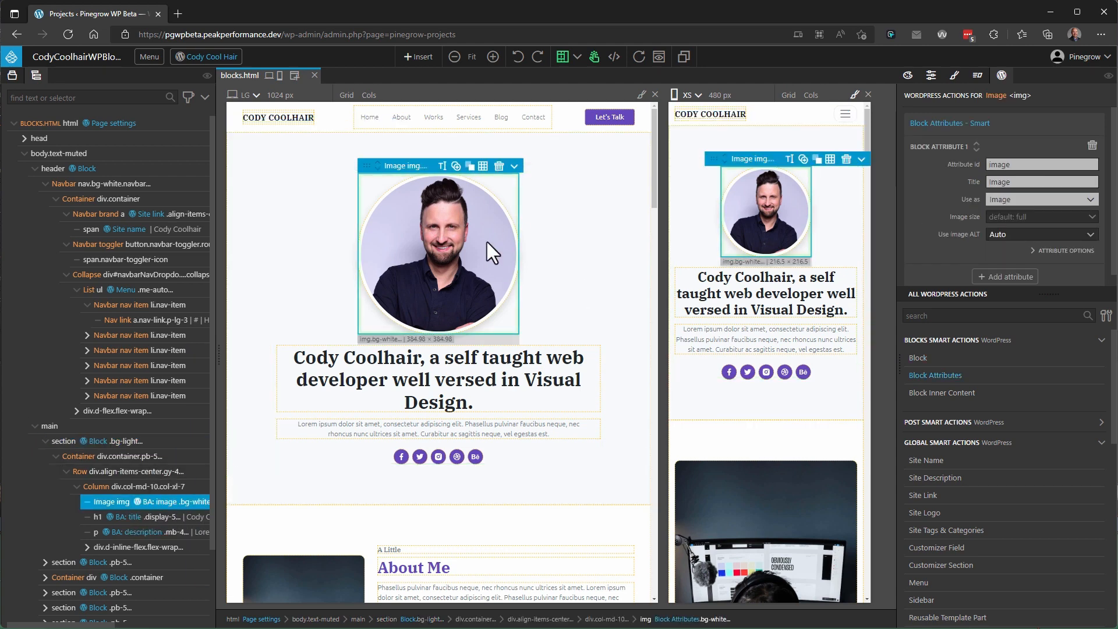
pyautogui.moveTo(458, 263)
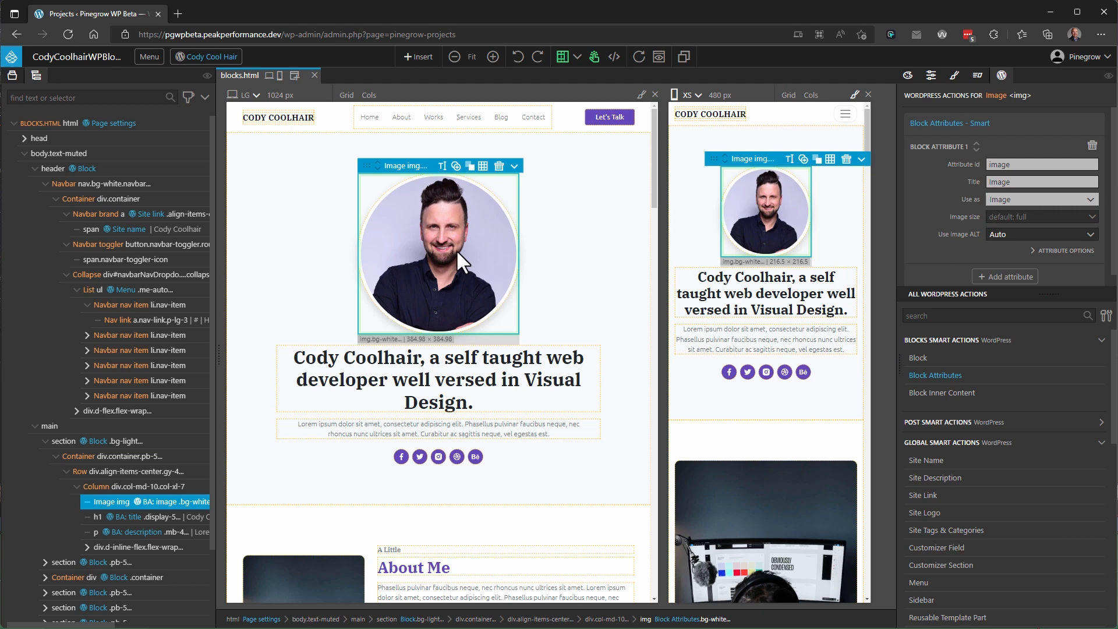
pyautogui.moveTo(479, 266)
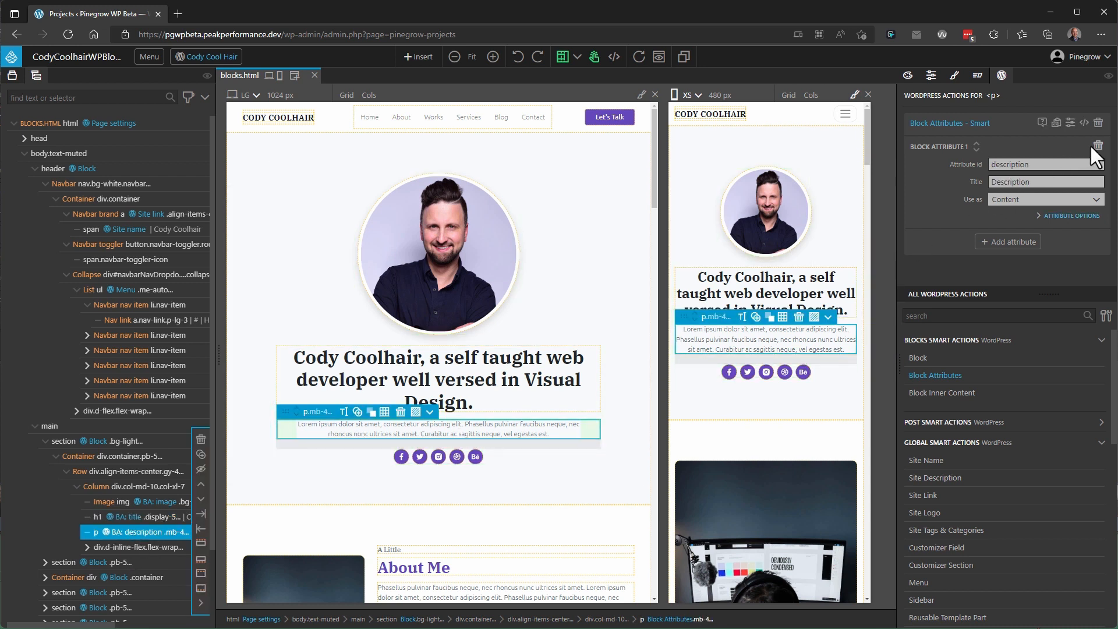
# Step: Replace the paragraph's description attribute action with Block Inner Content and save the project
pyautogui.click(1097, 146)
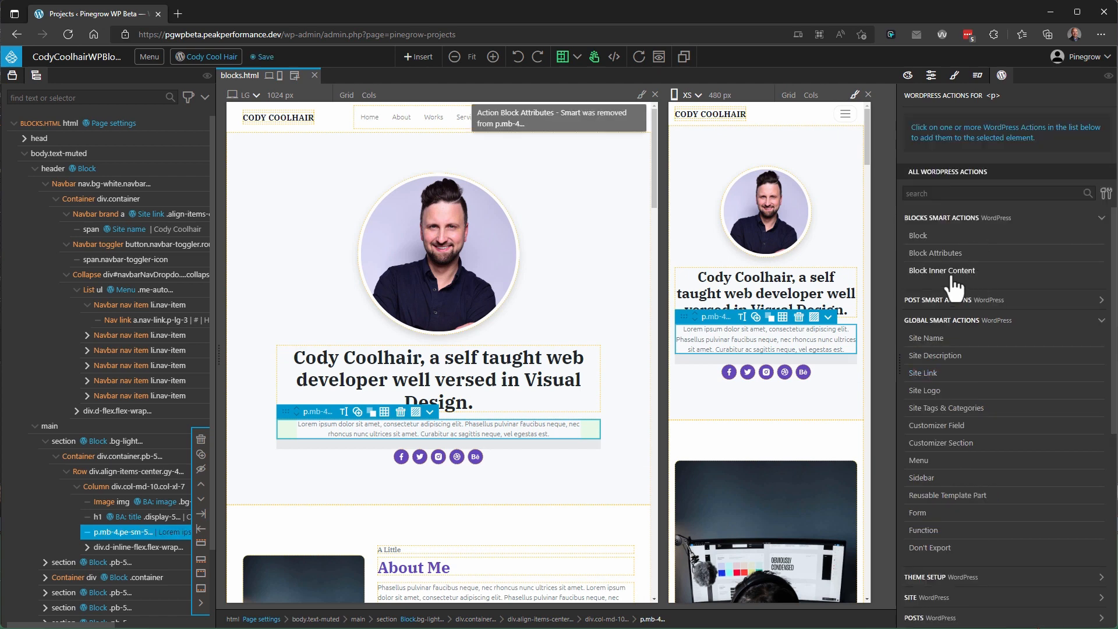
pyautogui.click(941, 272)
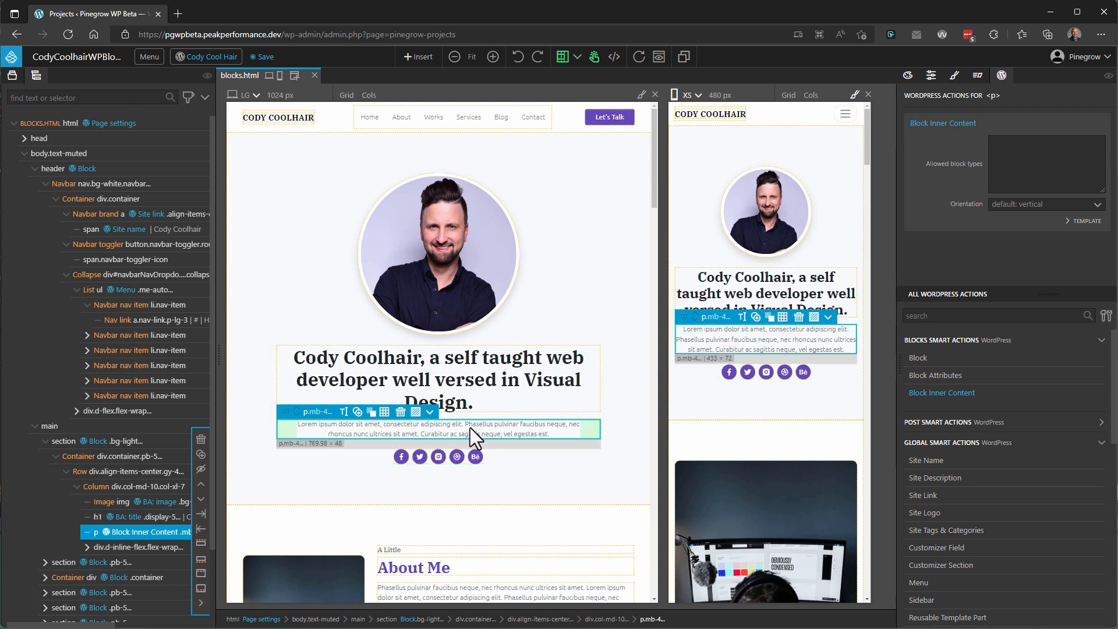
pyautogui.click(260, 56)
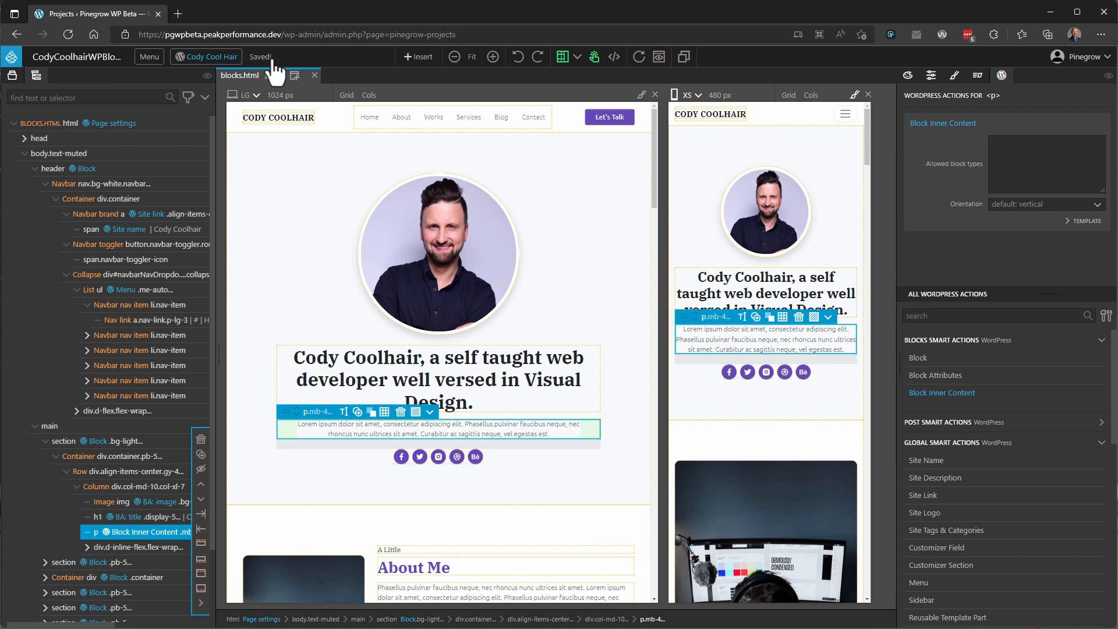
pyautogui.click(149, 56)
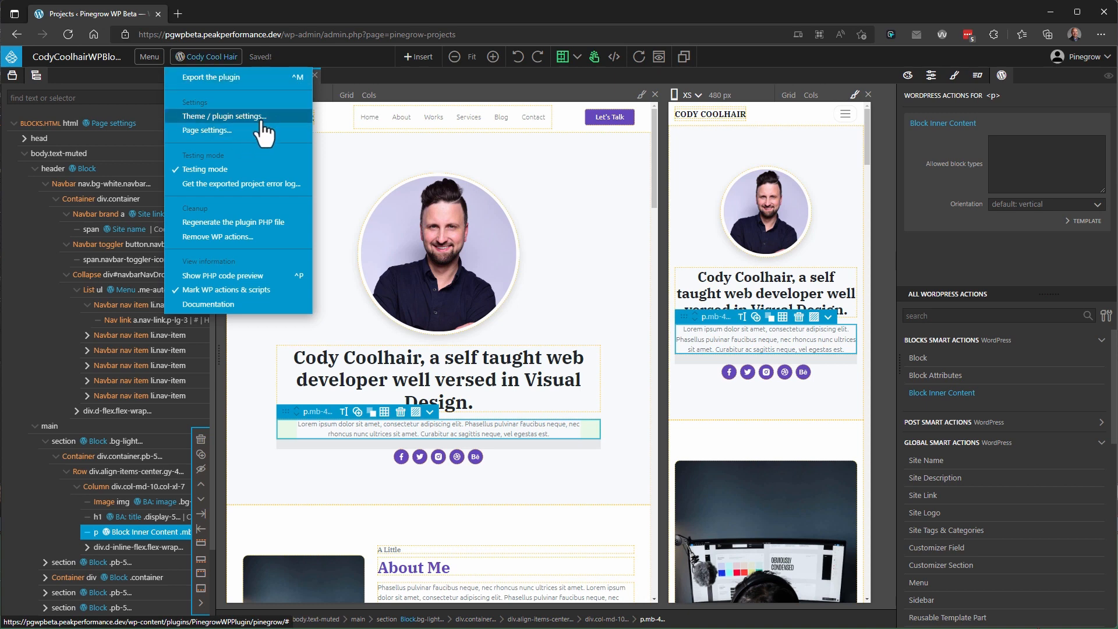
# Step: In the plugin settings, collapse Export Options and open cody_cool_hair.php in the code editor
pyautogui.click(225, 115)
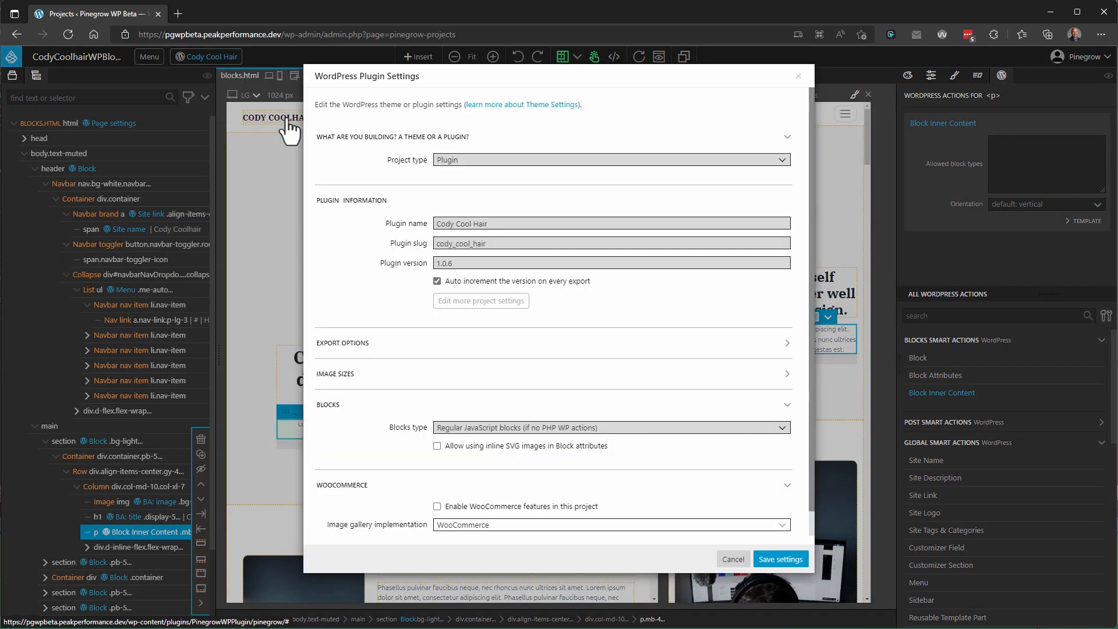
pyautogui.click(610, 159)
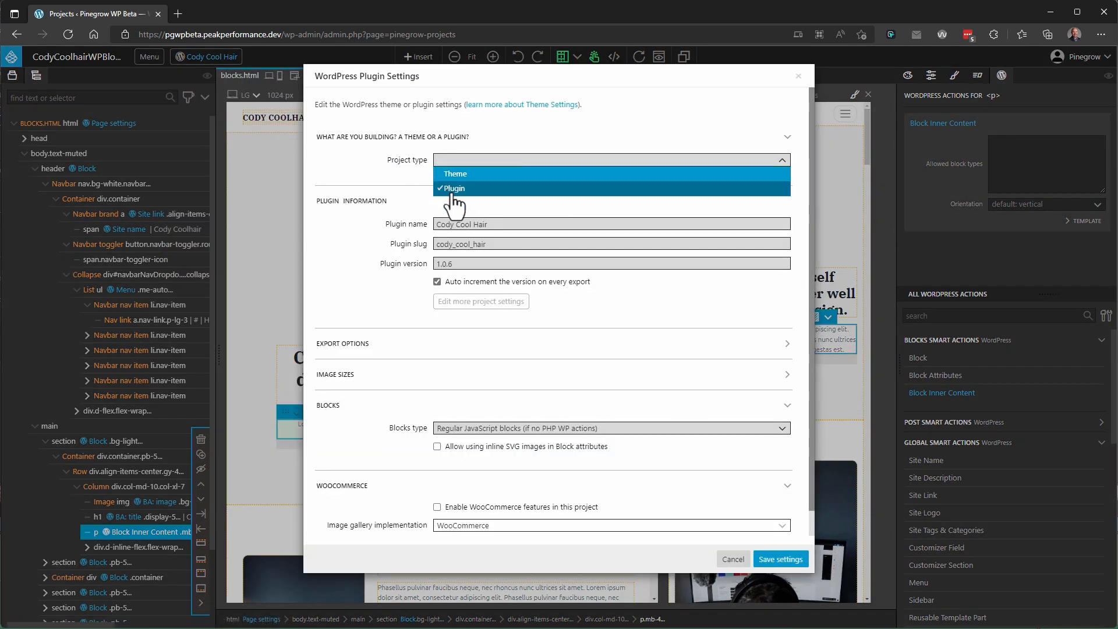
pyautogui.click(454, 188)
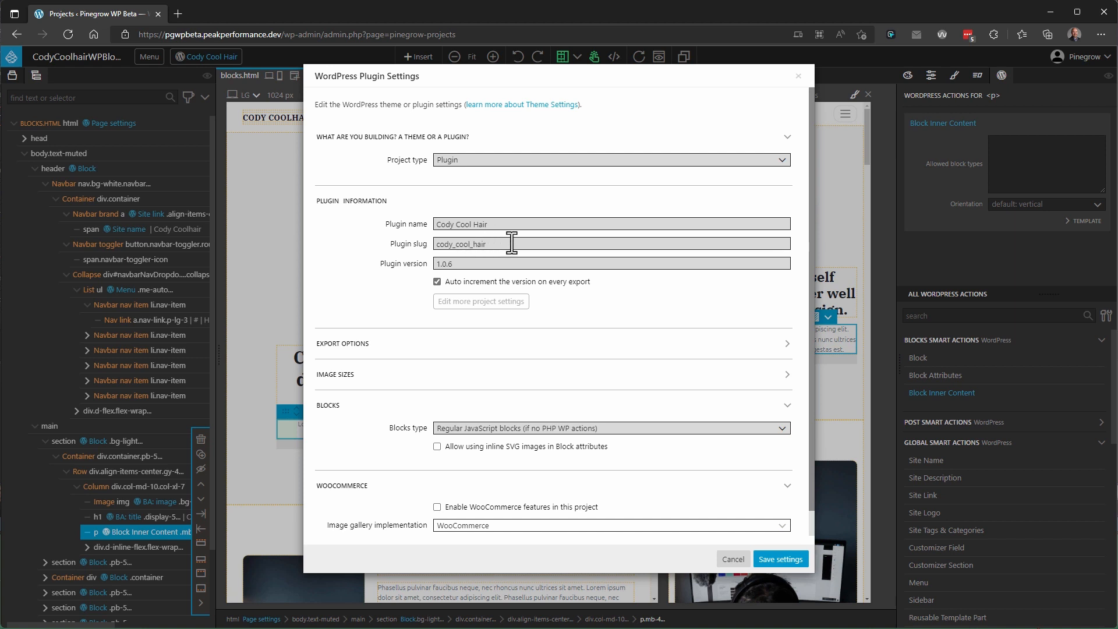
pyautogui.moveTo(513, 333)
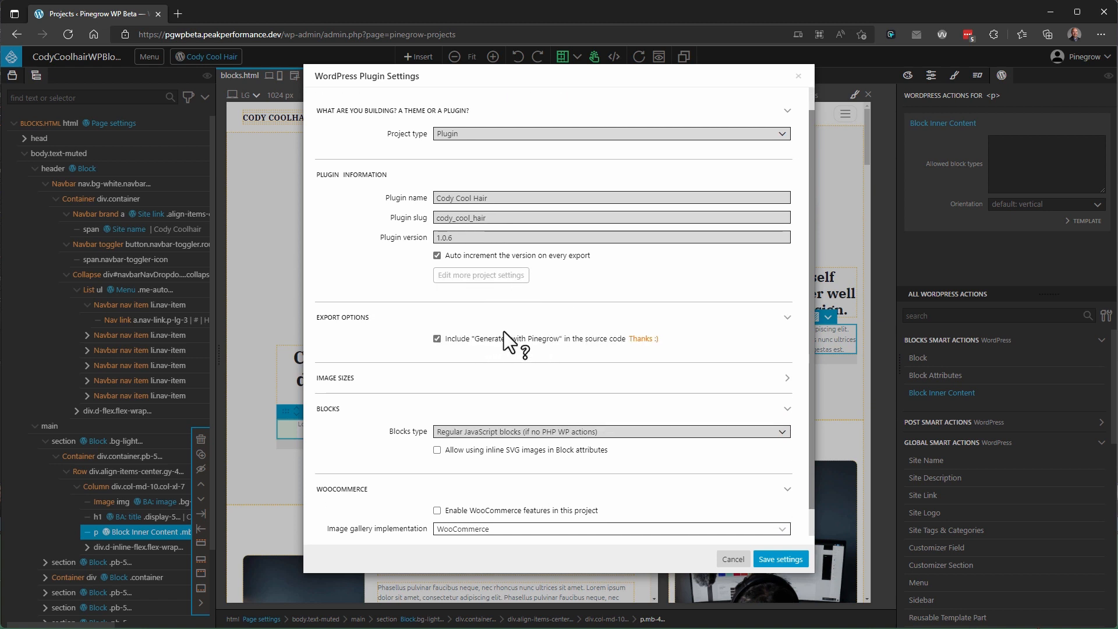
pyautogui.moveTo(676, 328)
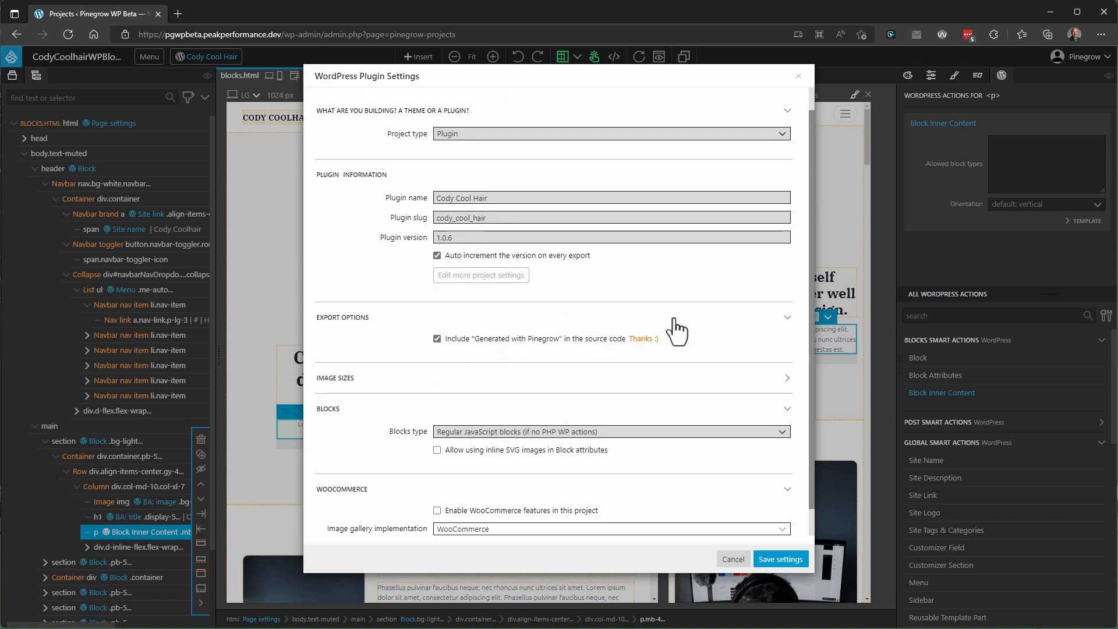
pyautogui.click(788, 318)
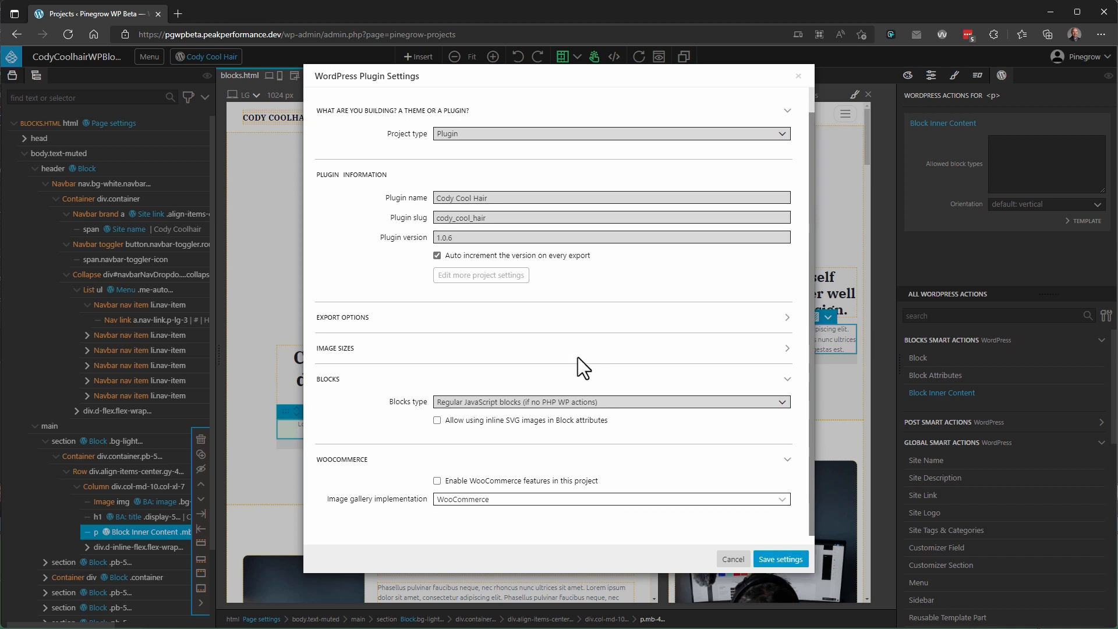
pyautogui.moveTo(481, 275)
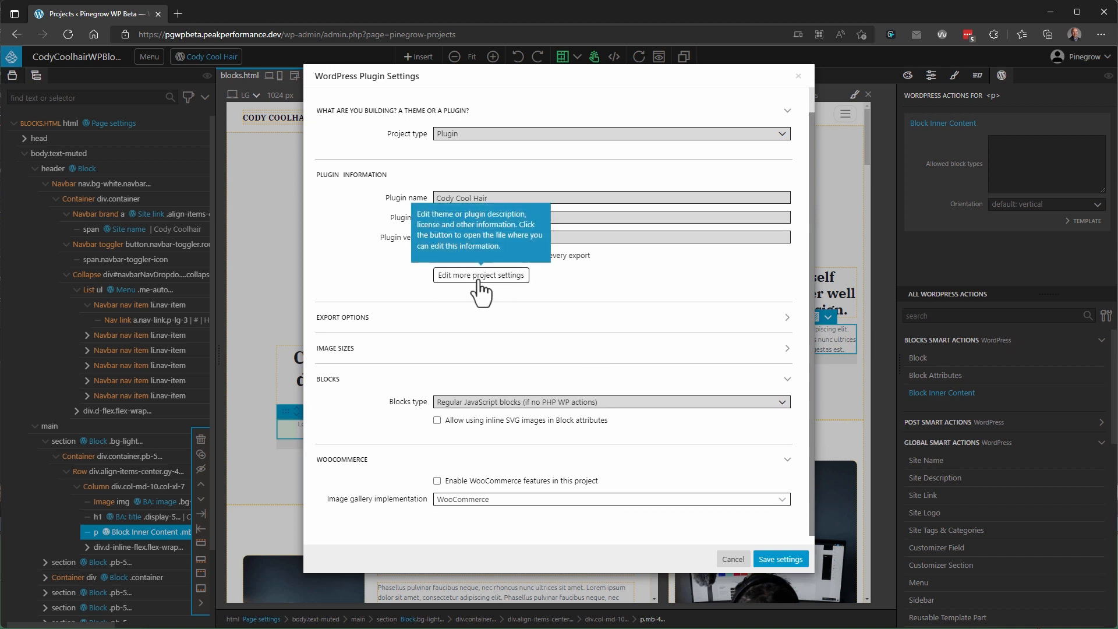
pyautogui.click(480, 275)
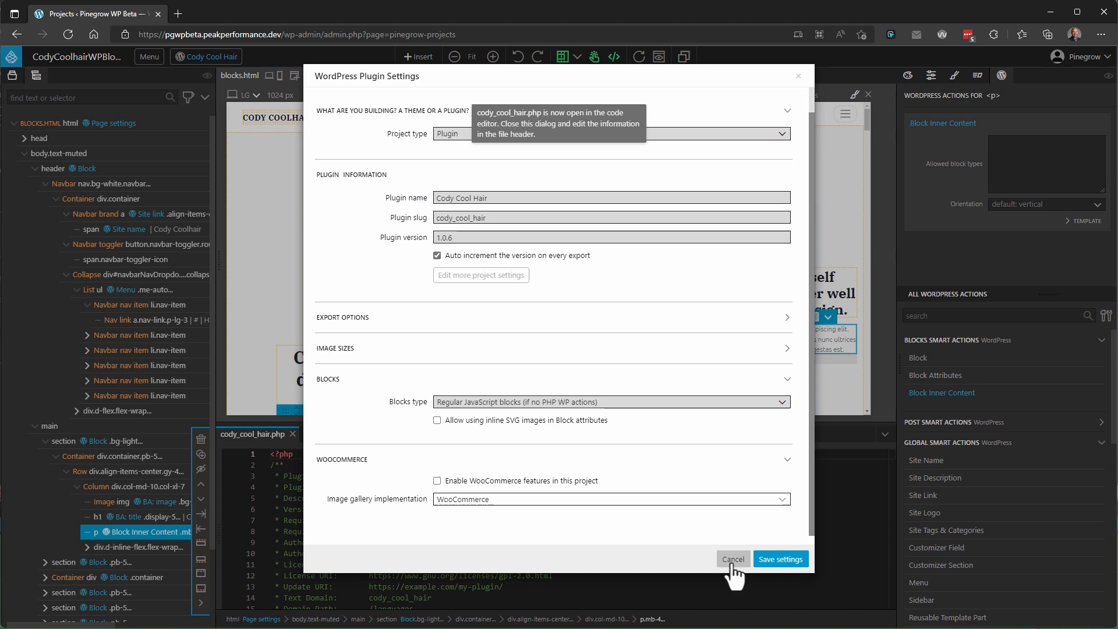
# Step: Close the settings dialog without saving and export the Cody Cool Hair plugin to WordPress
pyautogui.click(733, 559)
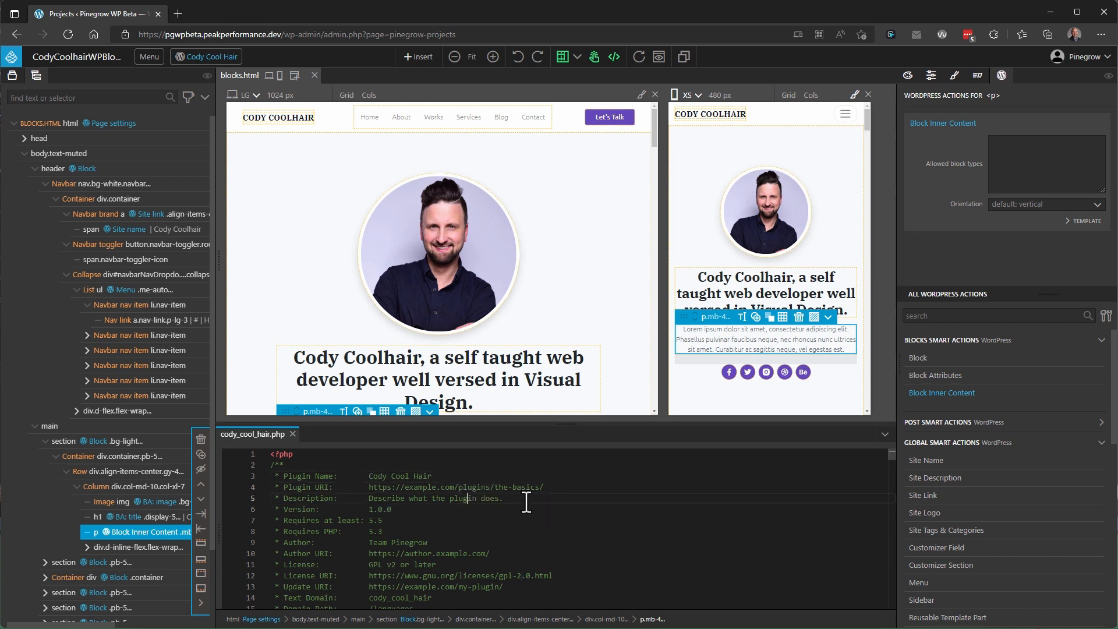
pyautogui.click(206, 57)
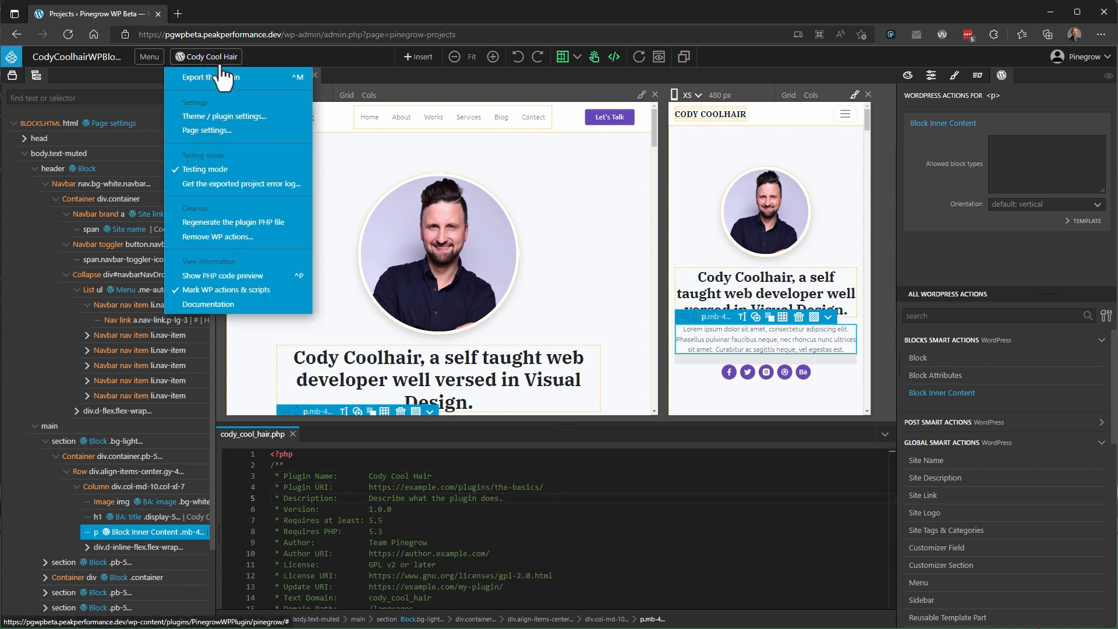
pyautogui.click(210, 77)
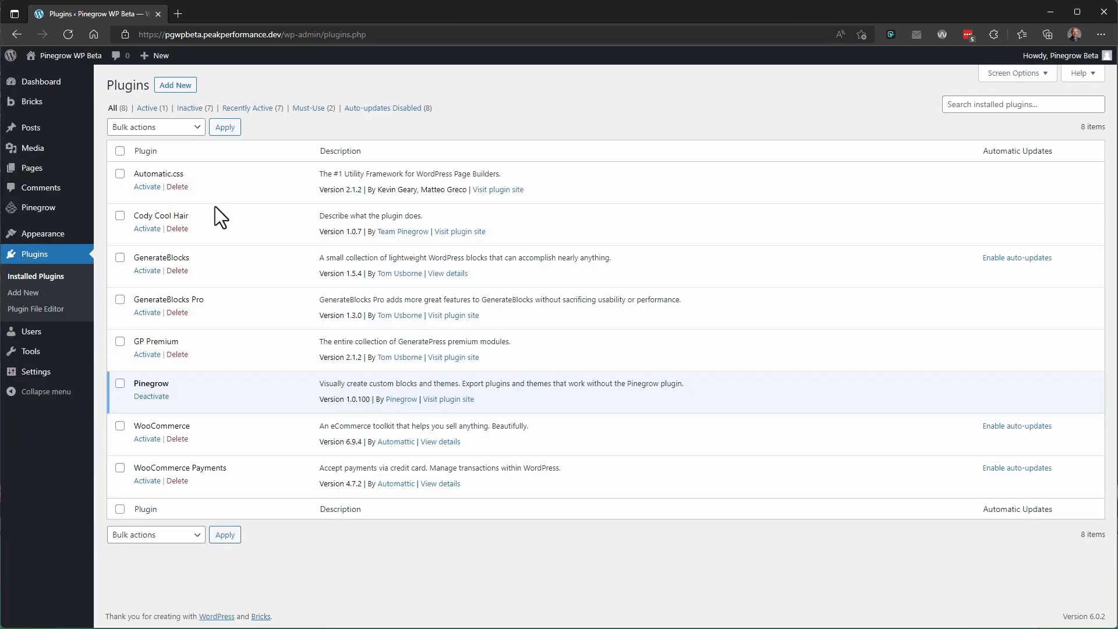
pyautogui.moveTo(198, 261)
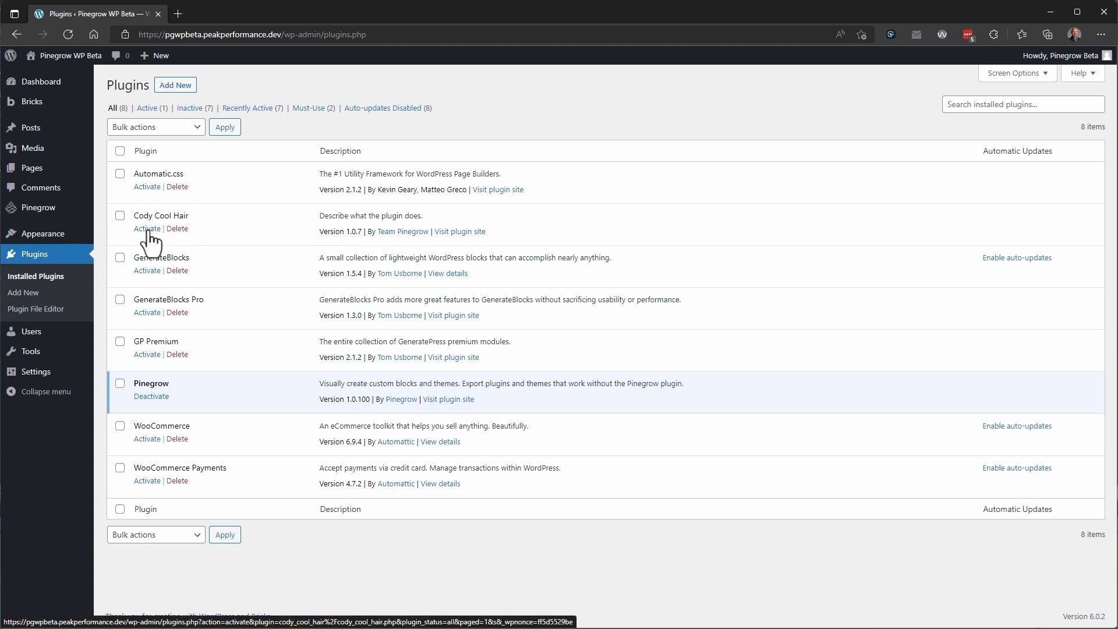
pyautogui.moveTo(147, 241)
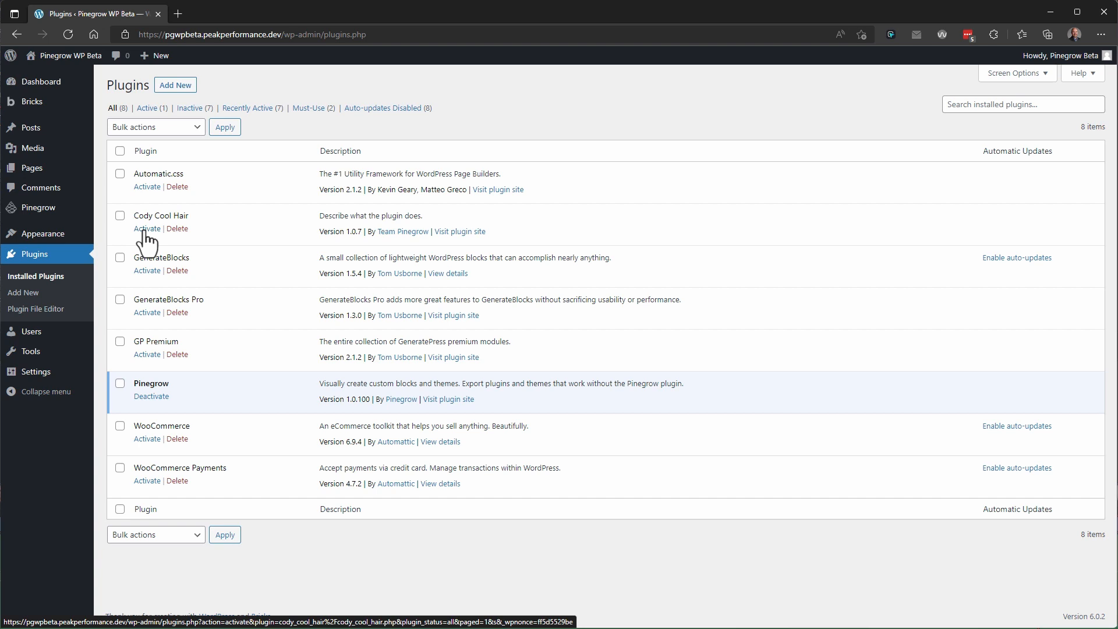
# Step: Activate the Cody Cool Hair plugin on the WordPress Plugins page
pyautogui.click(146, 228)
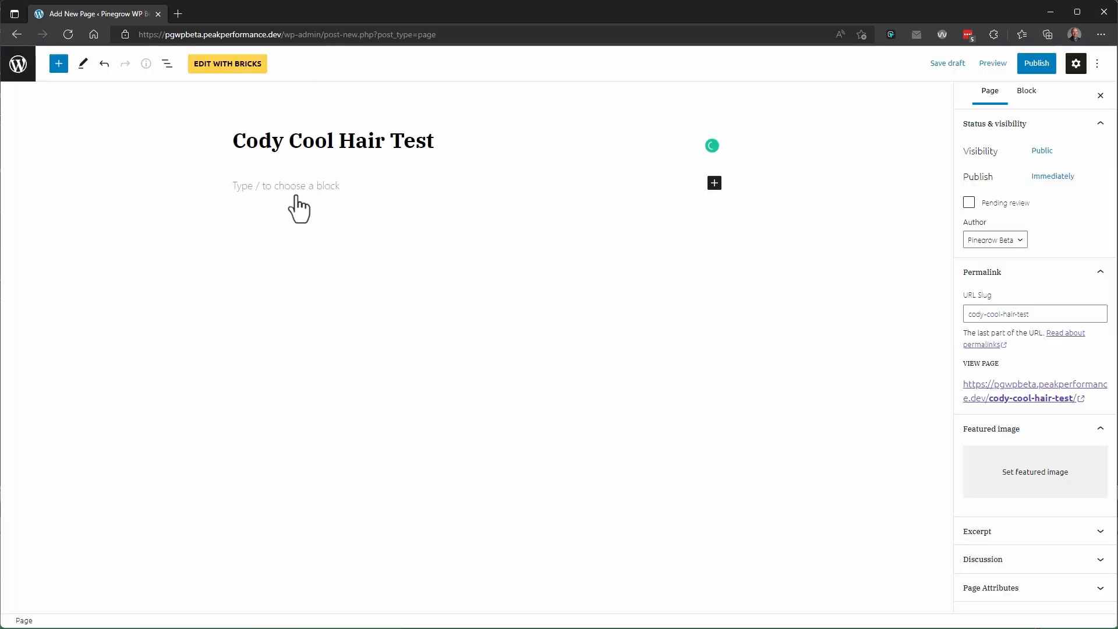
# Step: Add the Header, Hero and Post hero section blocks, then publish the page
pyautogui.click(58, 63)
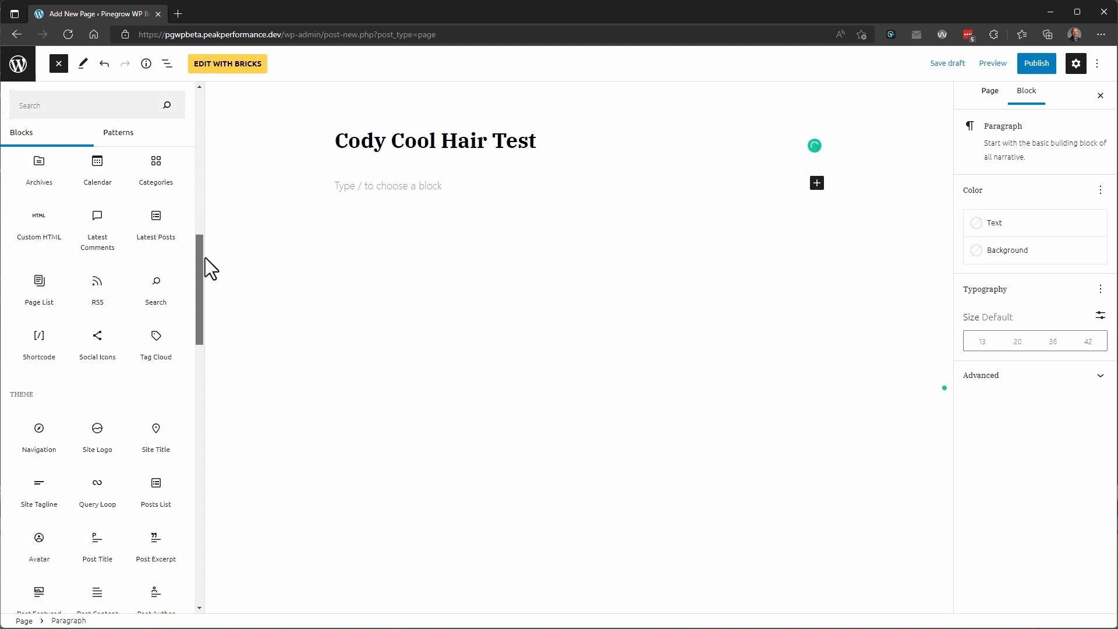
pyautogui.scroll(-3)
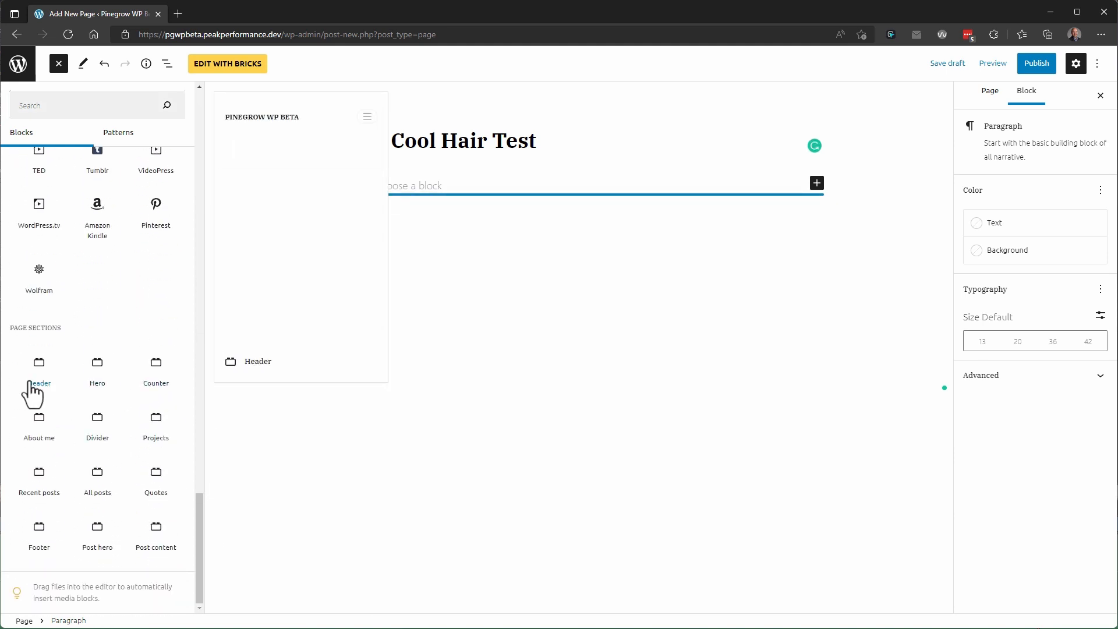
pyautogui.click(38, 366)
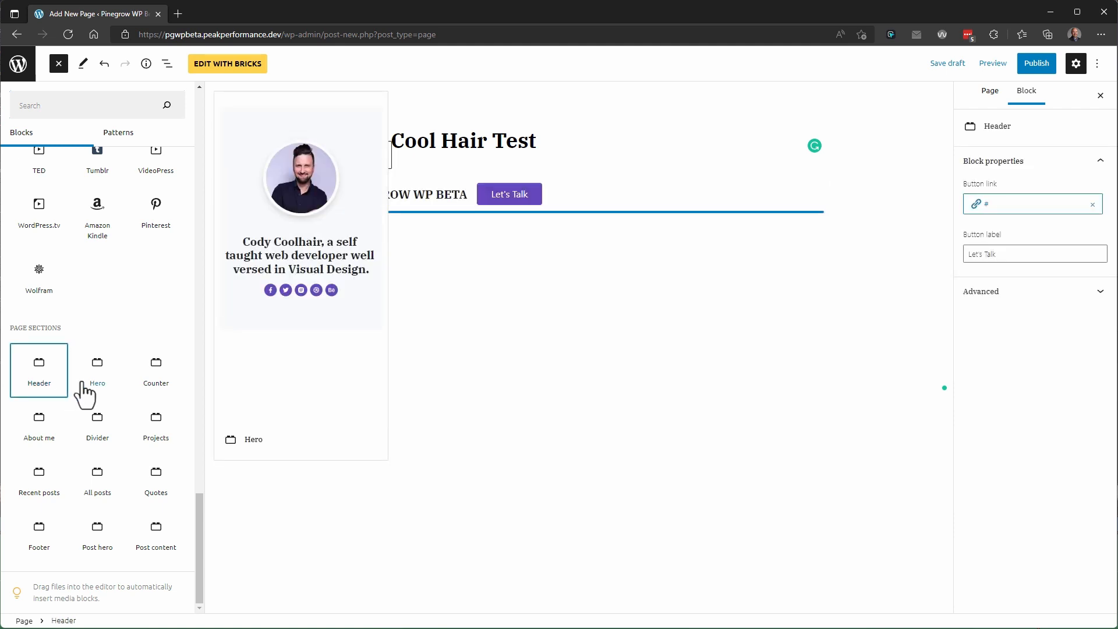
pyautogui.click(156, 371)
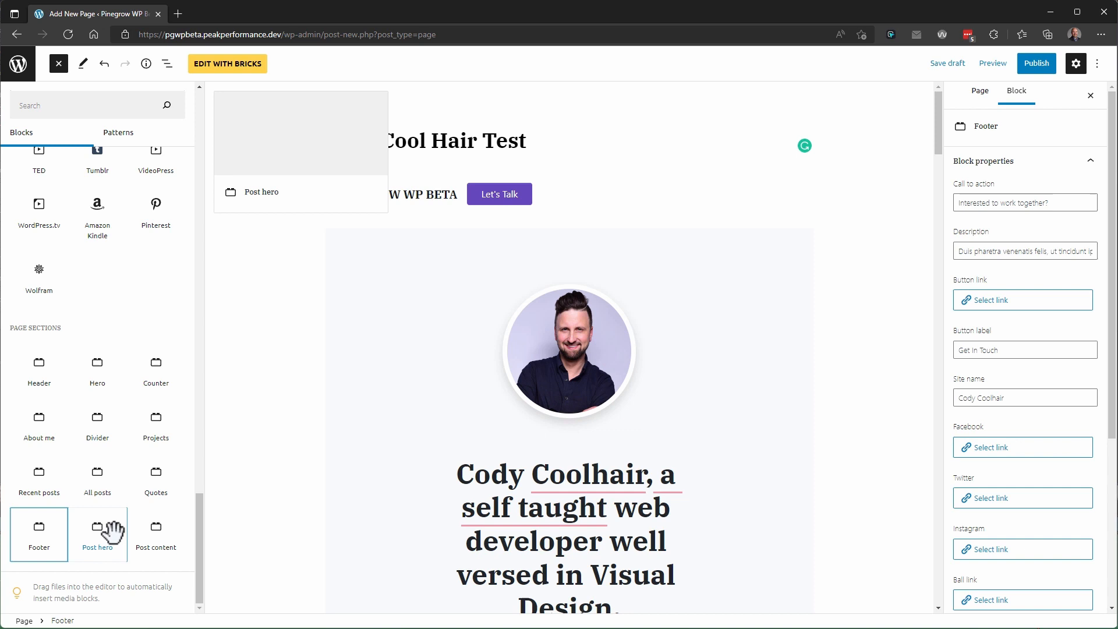
pyautogui.click(1035, 64)
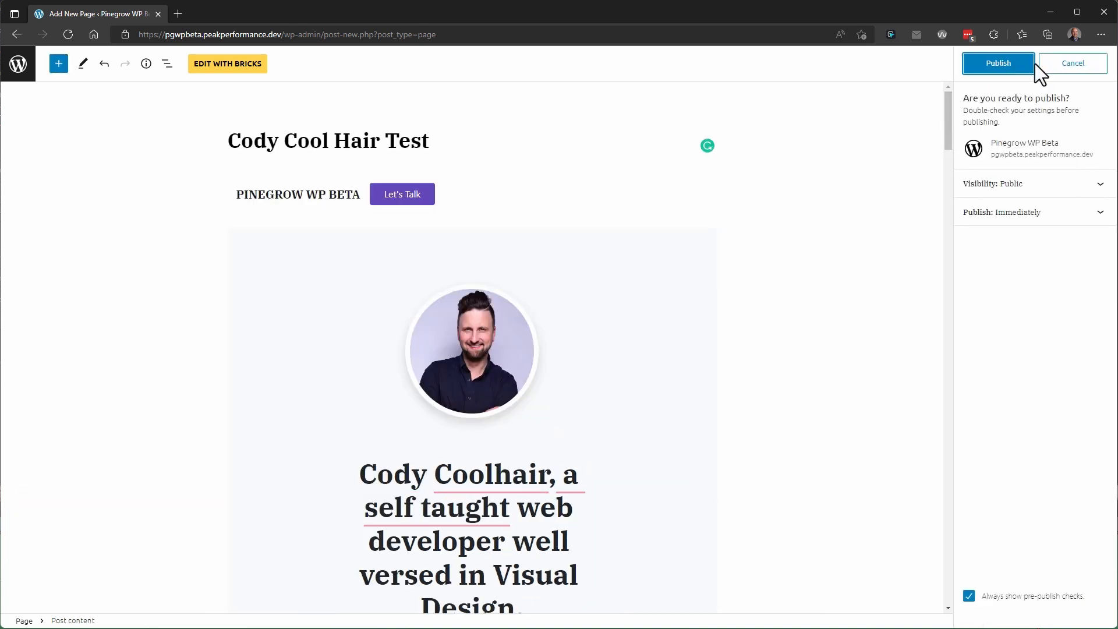
pyautogui.click(997, 62)
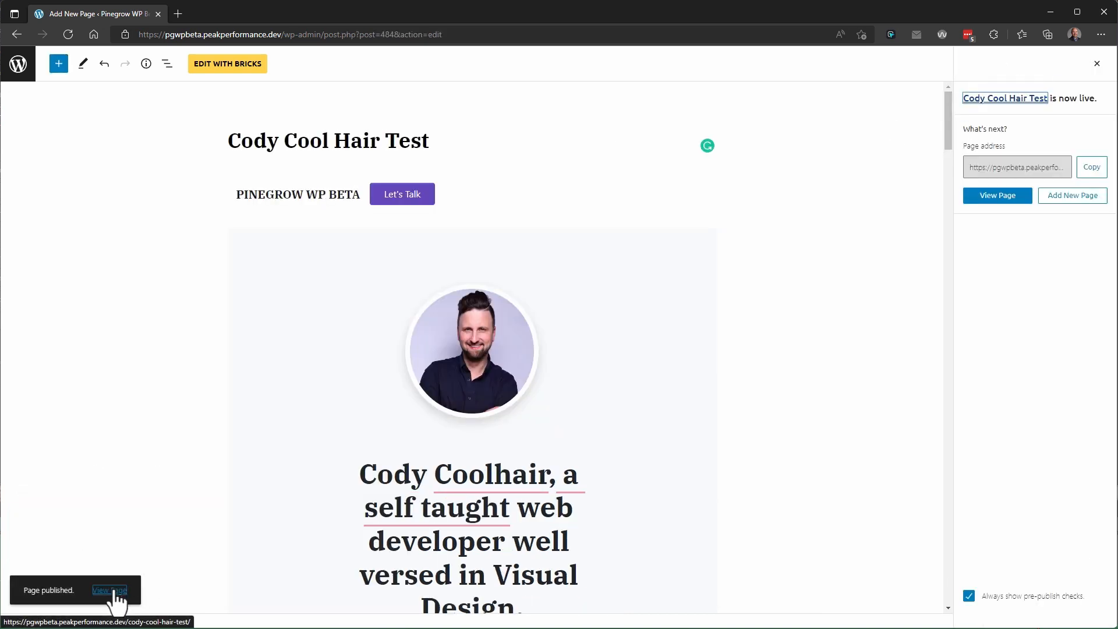
# Step: View the published page and scroll through its hero, projects, blog posts and testimonials
pyautogui.click(109, 590)
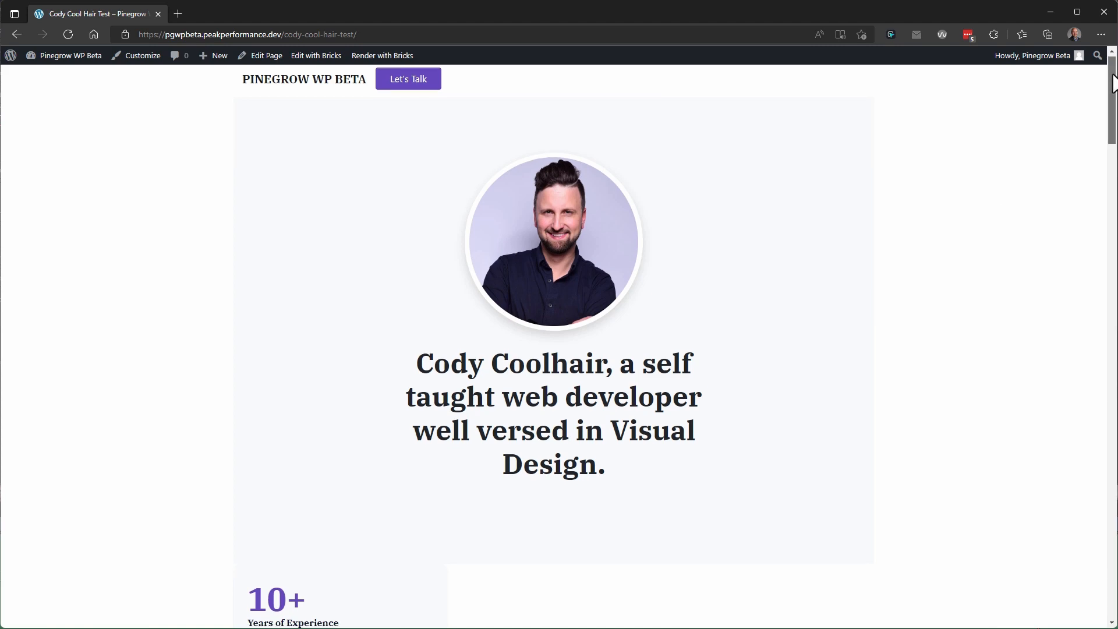
pyautogui.scroll(-3)
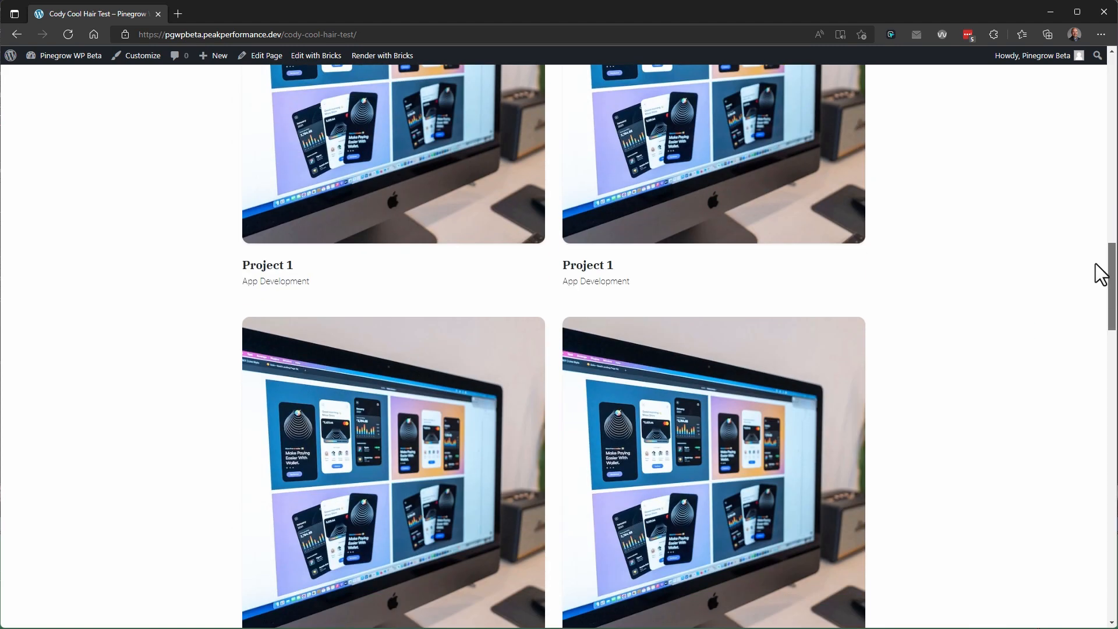
pyautogui.scroll(-3)
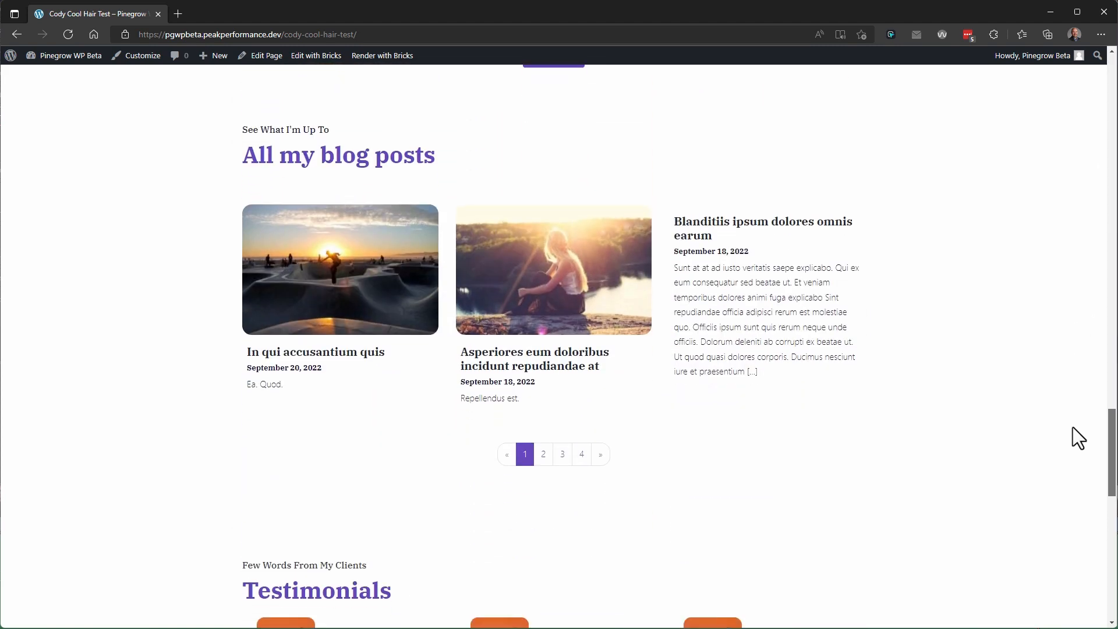
pyautogui.scroll(-3)
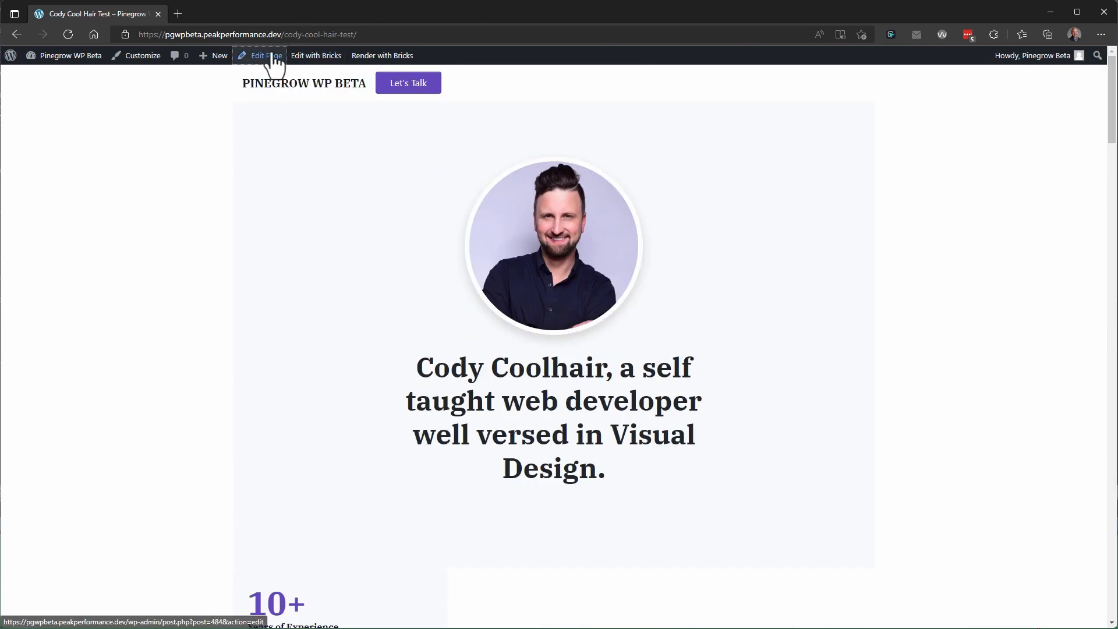
# Step: Return to the page editor and replace the hero image with the whiteboard presentation photo
pyautogui.click(260, 54)
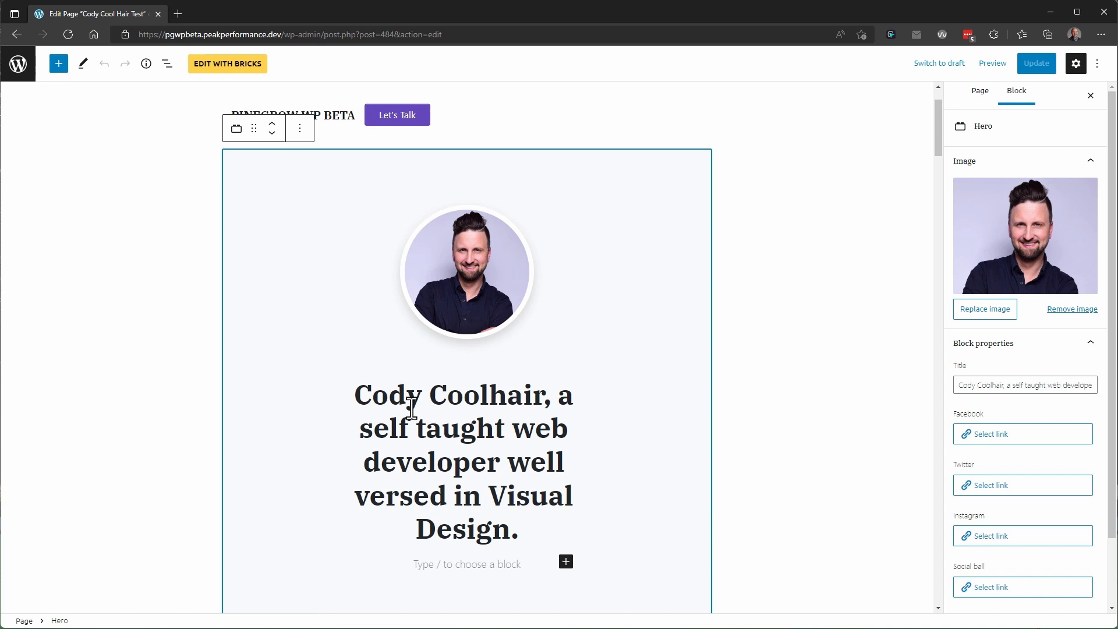
pyautogui.click(985, 308)
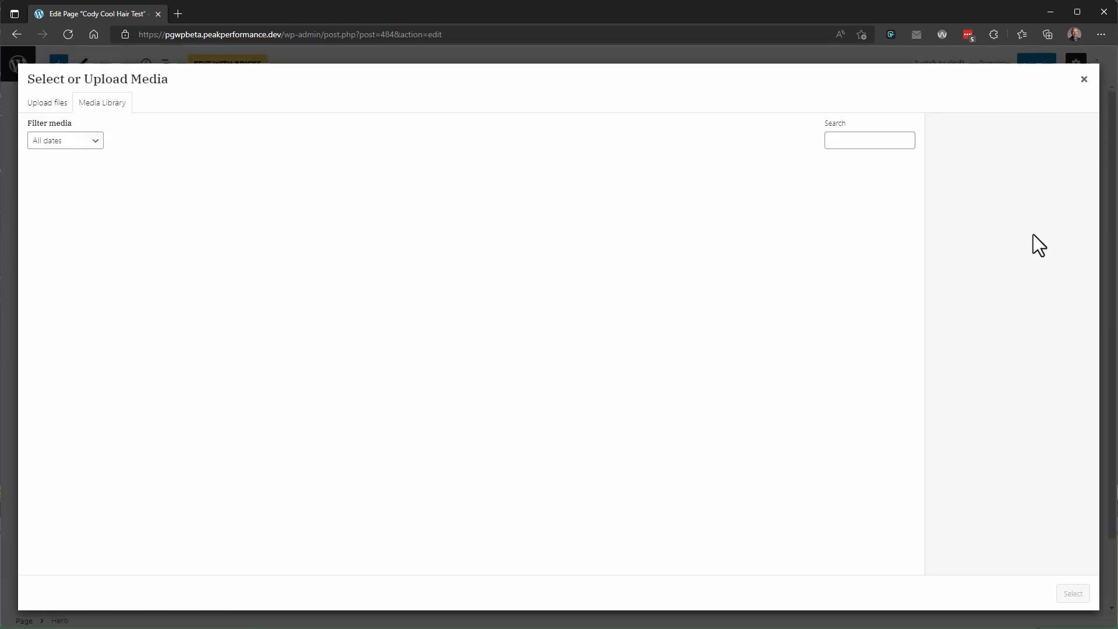
pyautogui.click(333, 467)
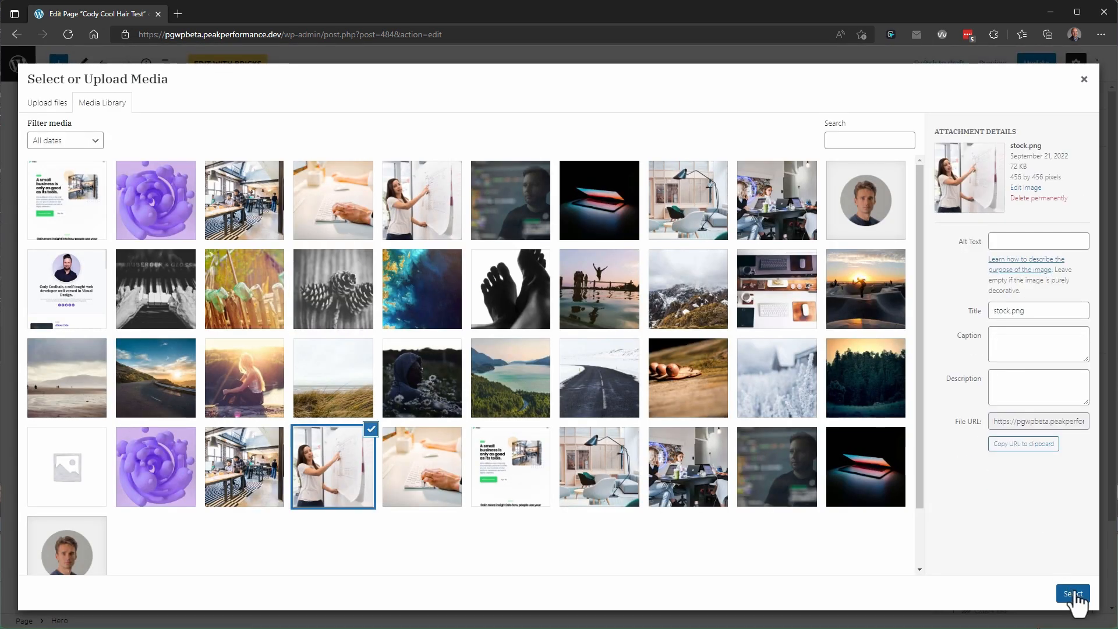
pyautogui.click(1071, 594)
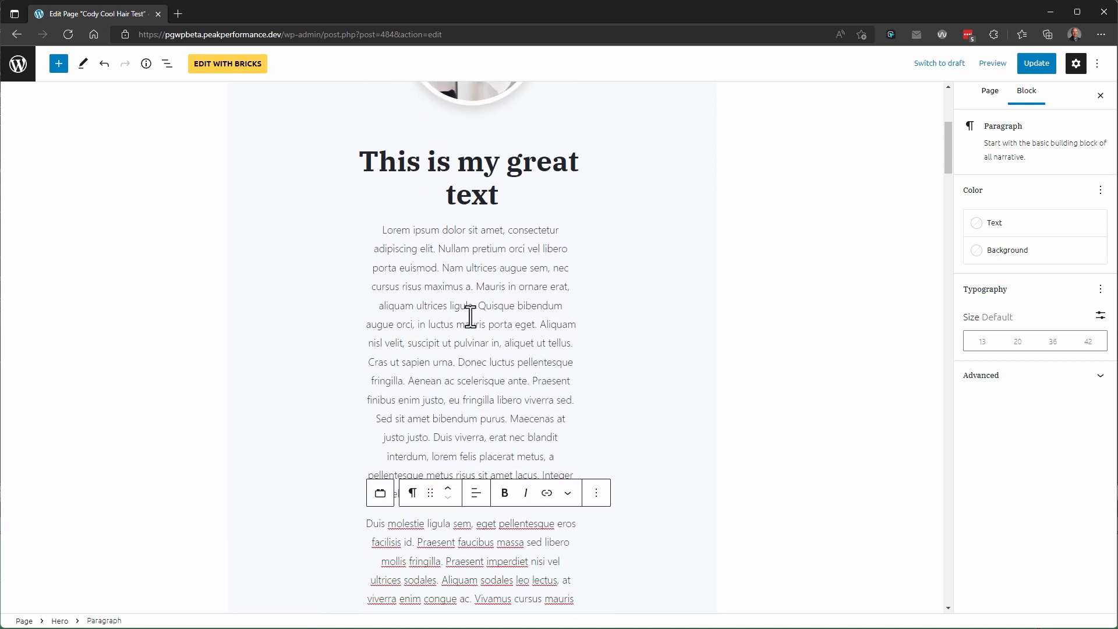
# Step: Change the About Me counters to 200+ Projects completed and 100+ Raving fans, then update the page
pyautogui.click(474, 200)
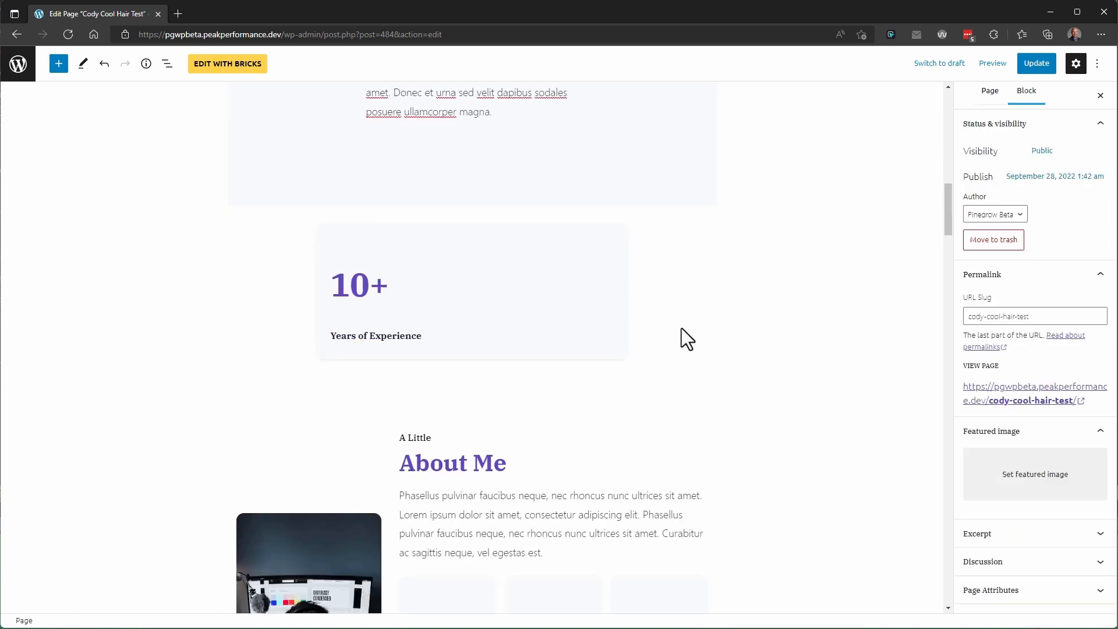
pyautogui.click(376, 286)
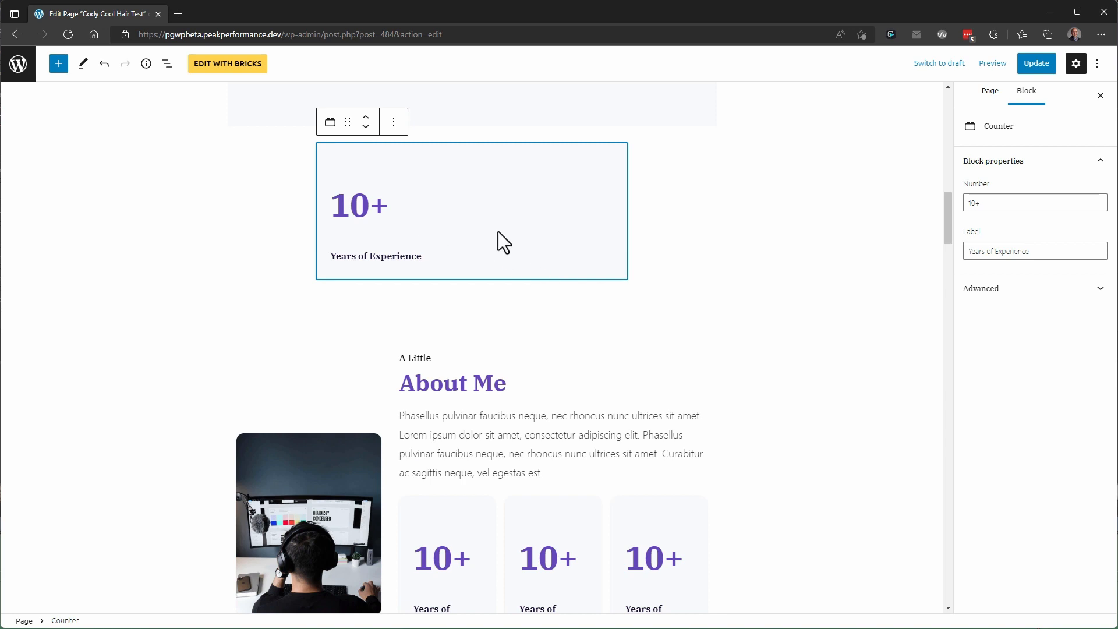
pyautogui.moveTo(473, 531)
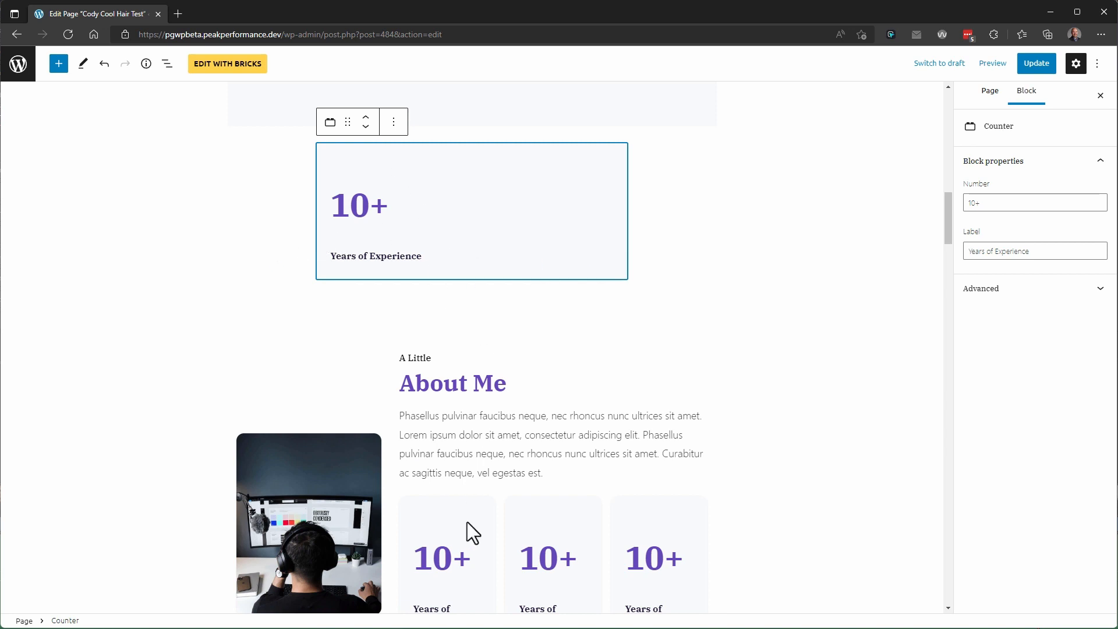
pyautogui.scroll(-3)
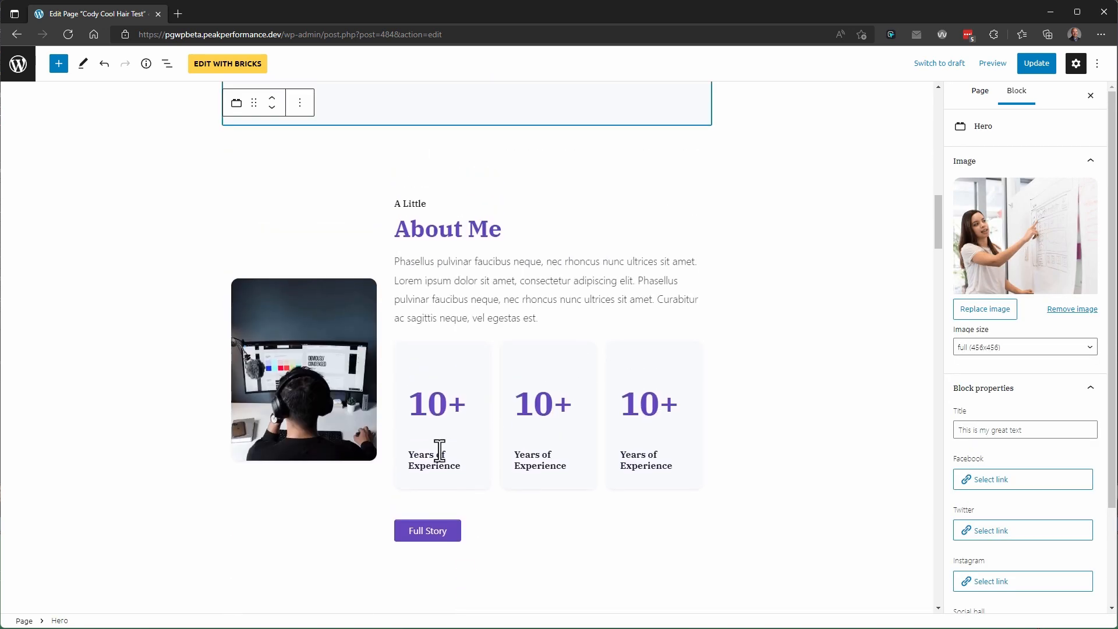
pyautogui.click(543, 404)
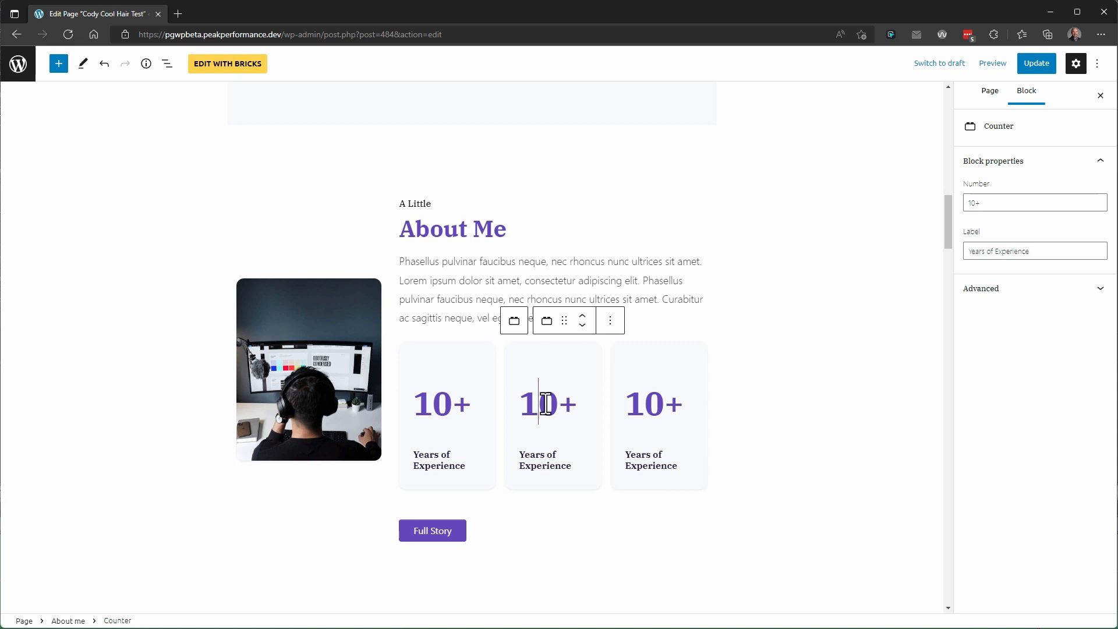
pyautogui.write('200')
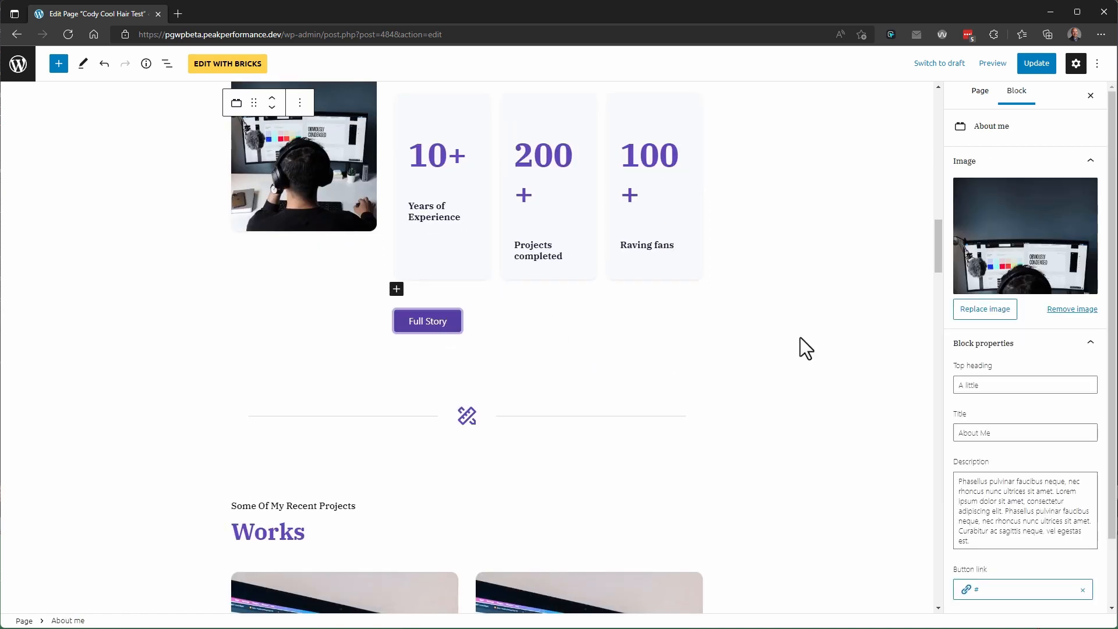
pyautogui.click(963, 589)
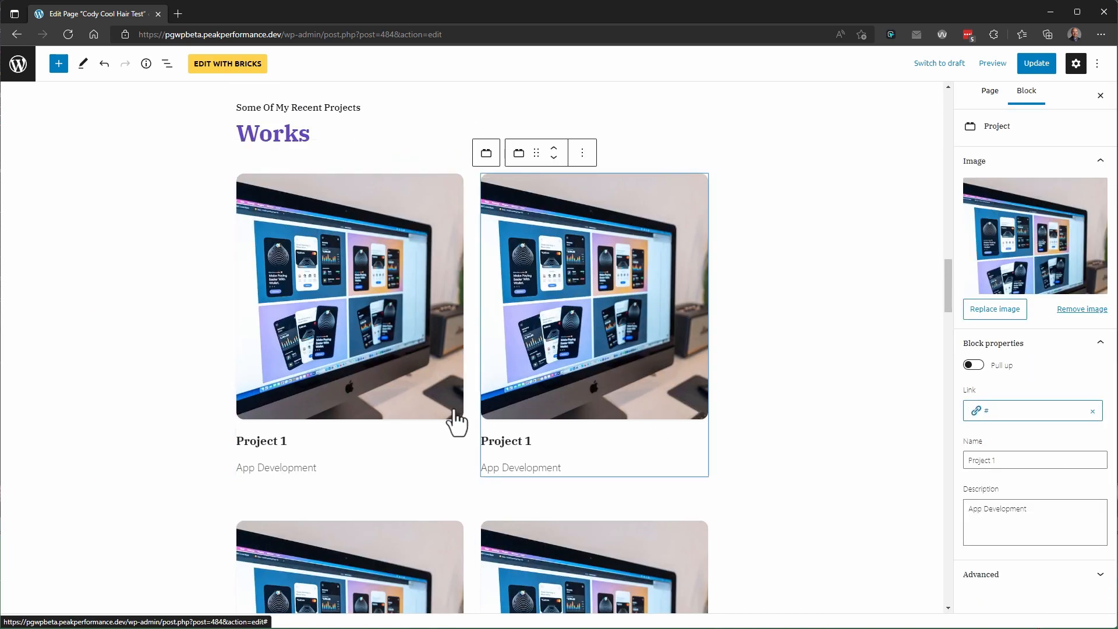
pyautogui.scroll(-3)
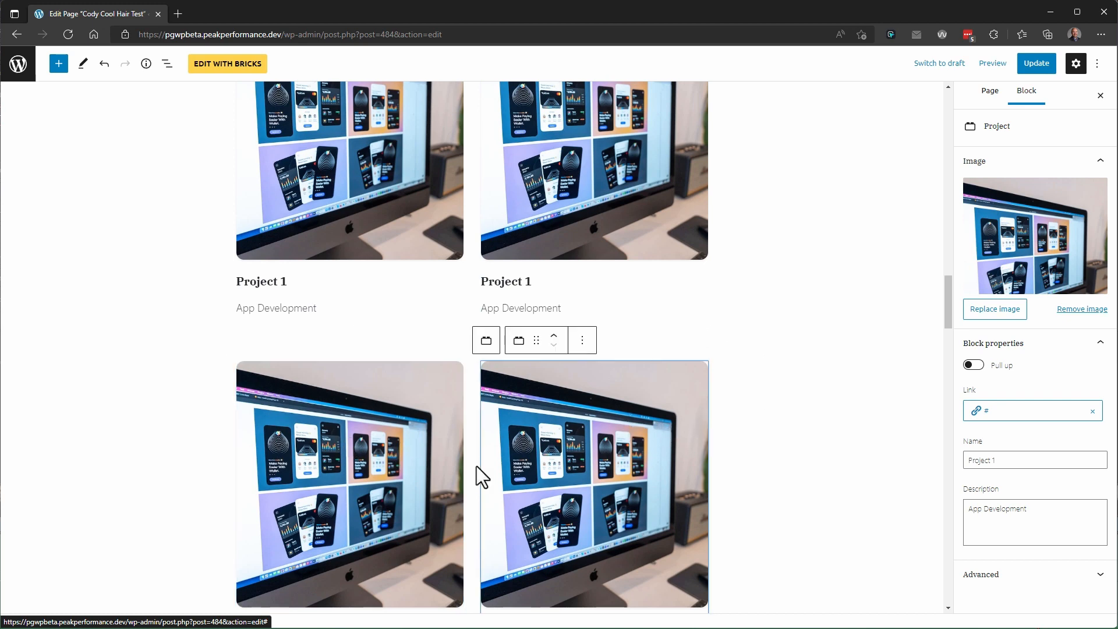
pyautogui.click(1036, 63)
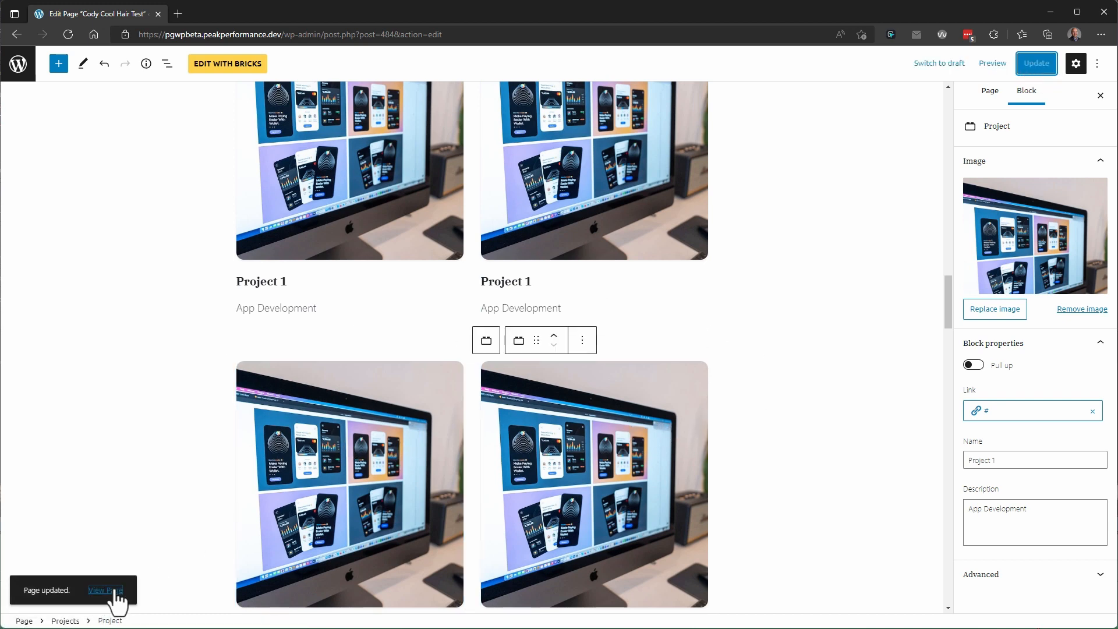
# Step: Check the 200+ and 100+ counters on the live page, then reopen the page in Bricks Builder
pyautogui.click(105, 590)
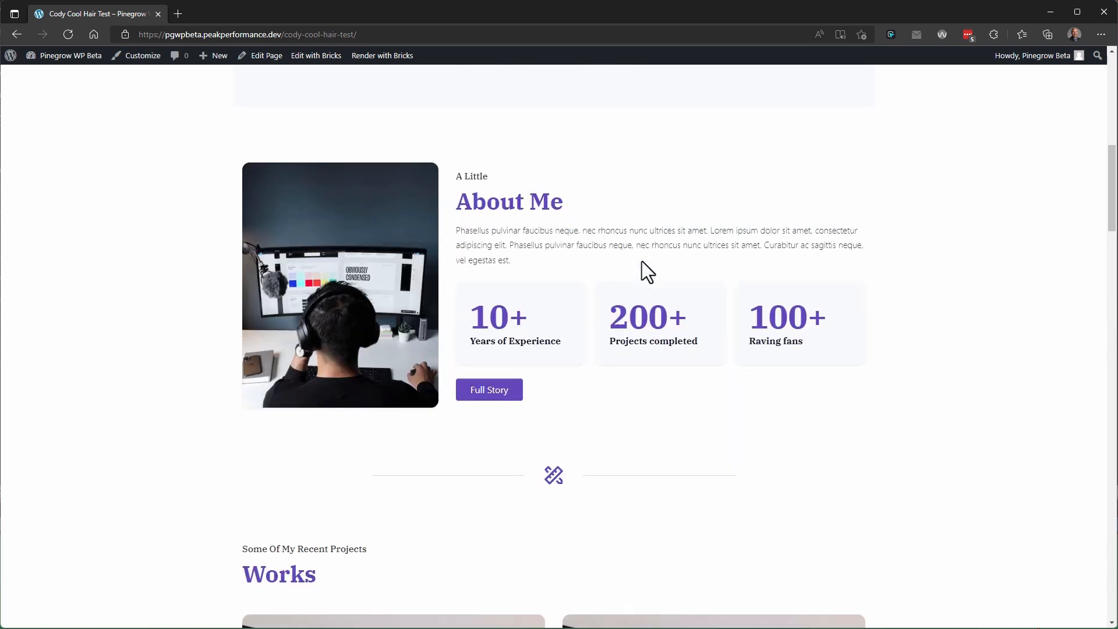
pyautogui.click(266, 56)
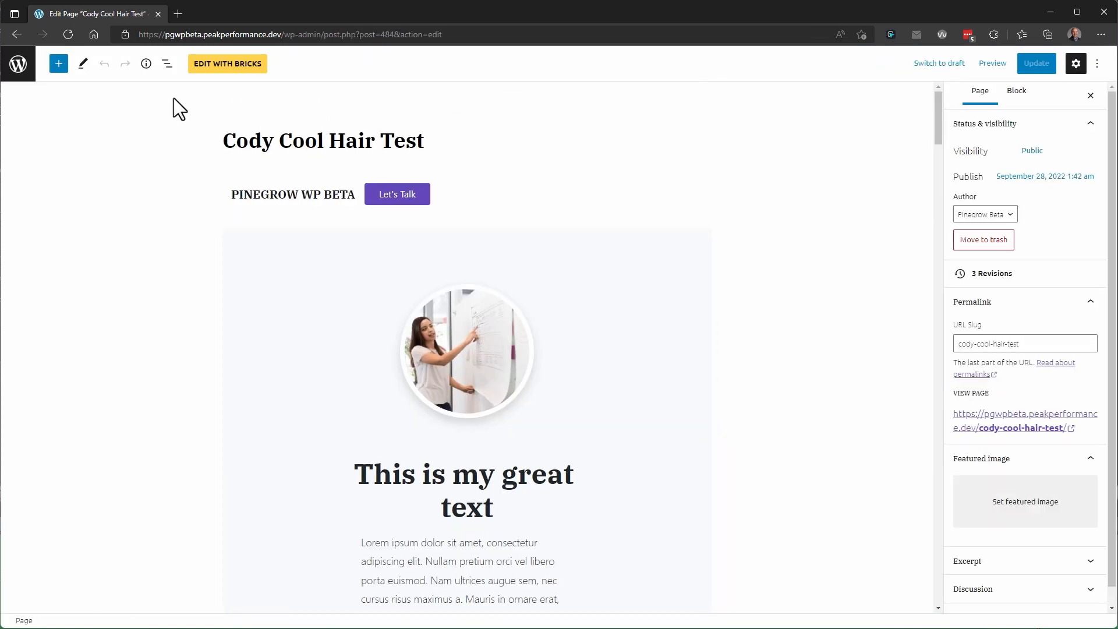
pyautogui.moveTo(296, 96)
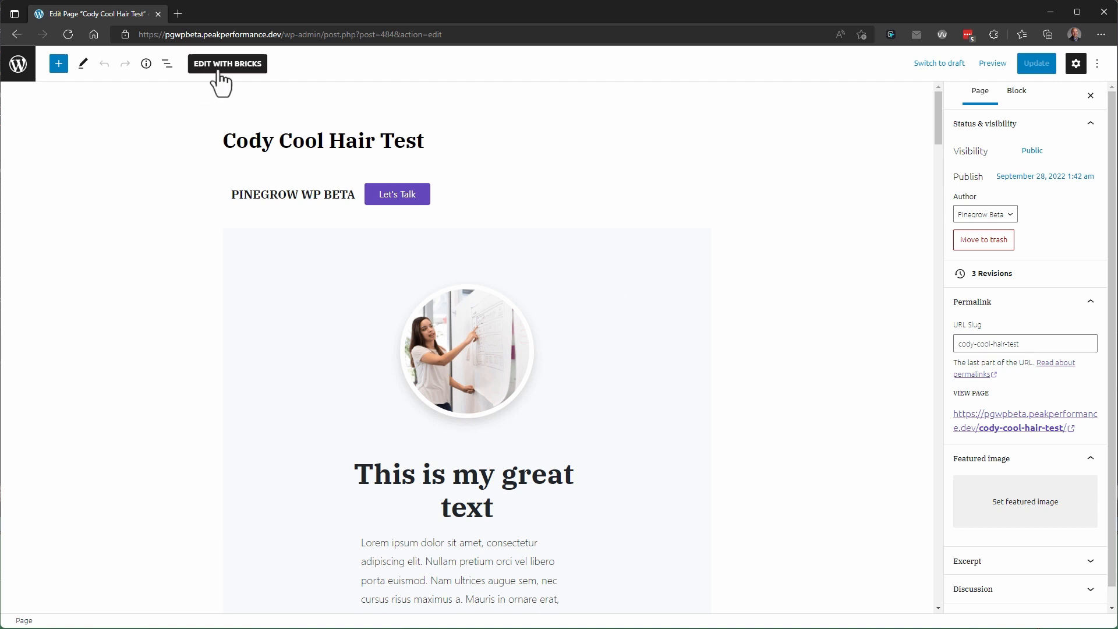
pyautogui.click(226, 64)
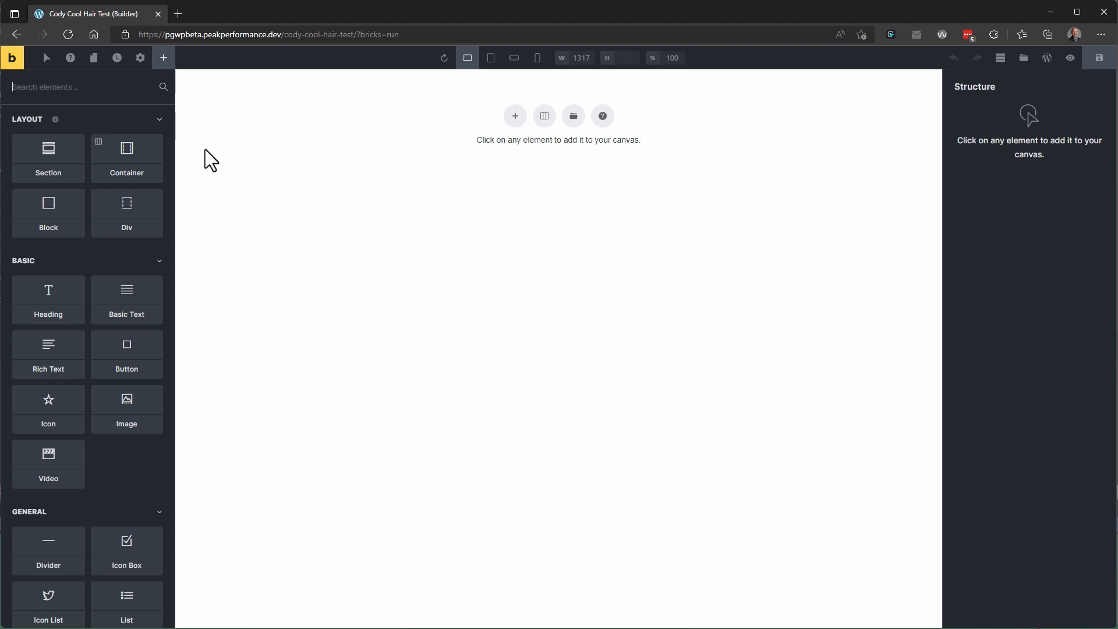
# Step: Exit Bricks to WordPress admin and go to Pinegrow > Projects
pyautogui.click(71, 87)
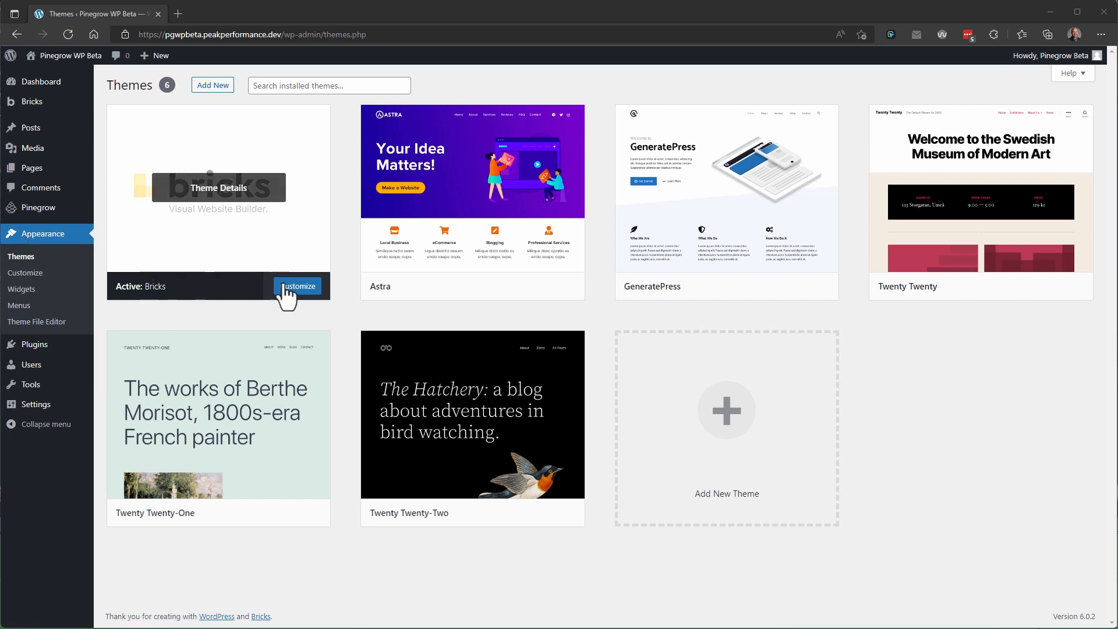
pyautogui.moveTo(39, 207)
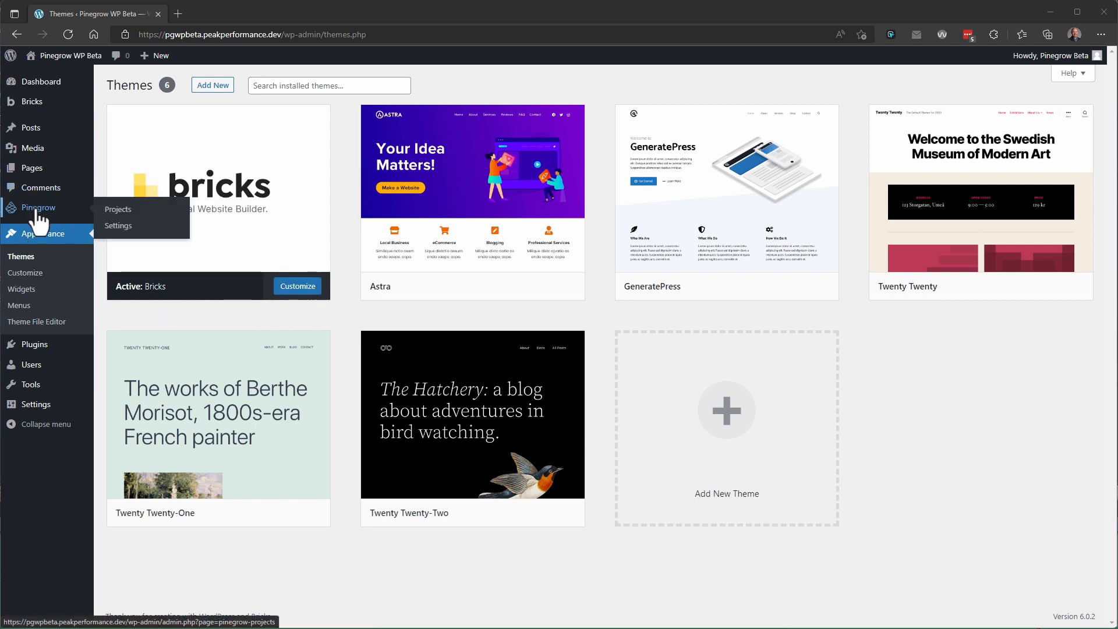
pyautogui.click(117, 209)
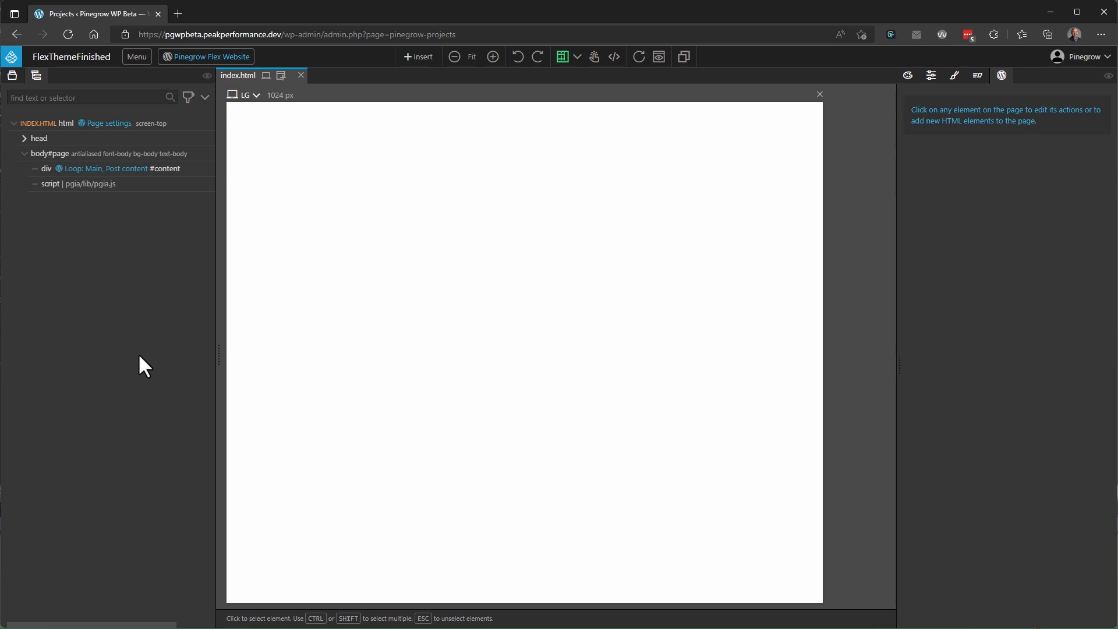
pyautogui.moveTo(147, 254)
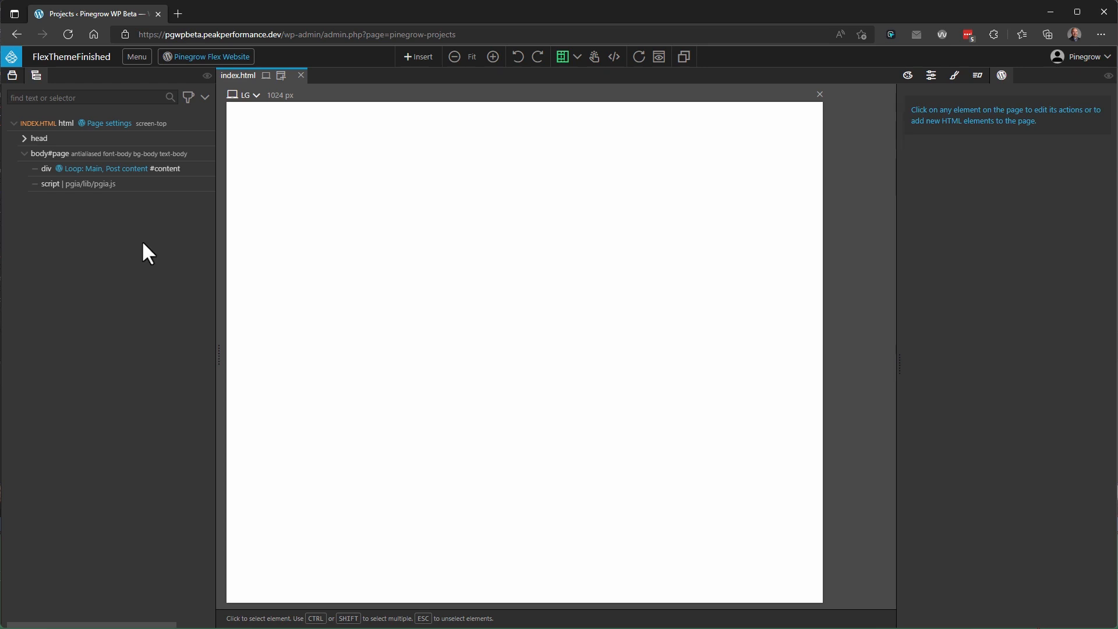
pyautogui.moveTo(192, 287)
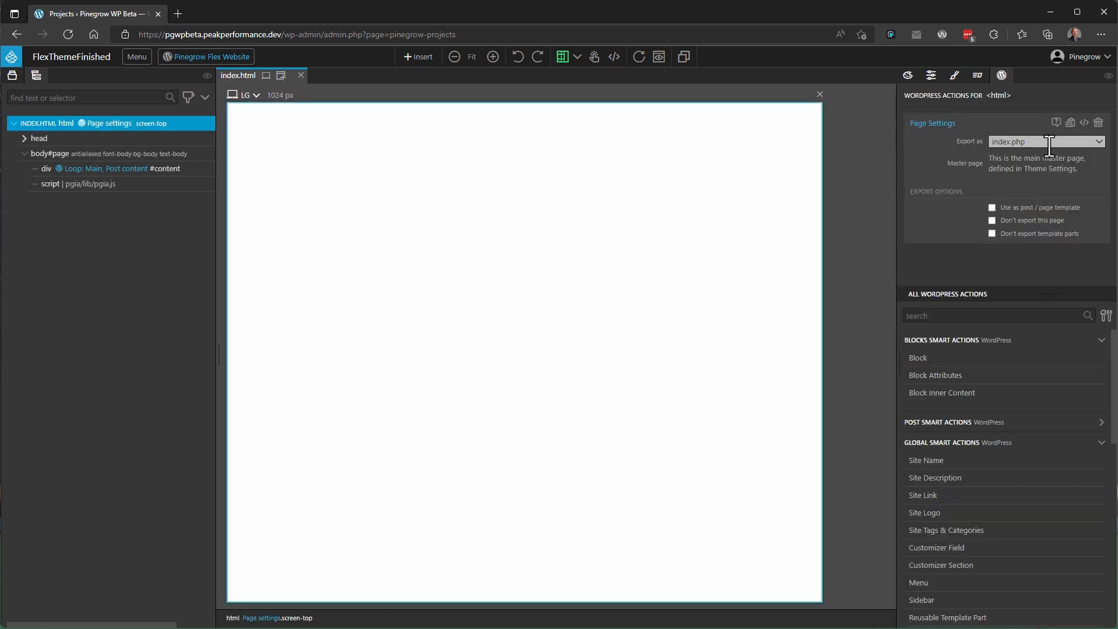
pyautogui.moveTo(927, 159)
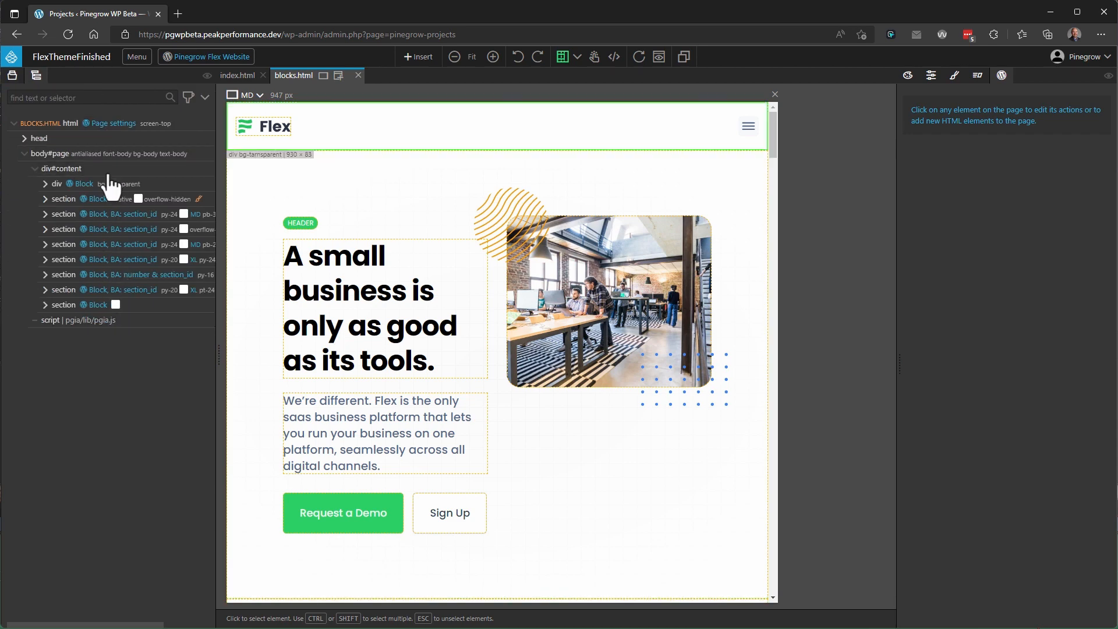
# Step: Change the Flex theme's style.css header from Version 1.1 to 1.2
pyautogui.click(210, 56)
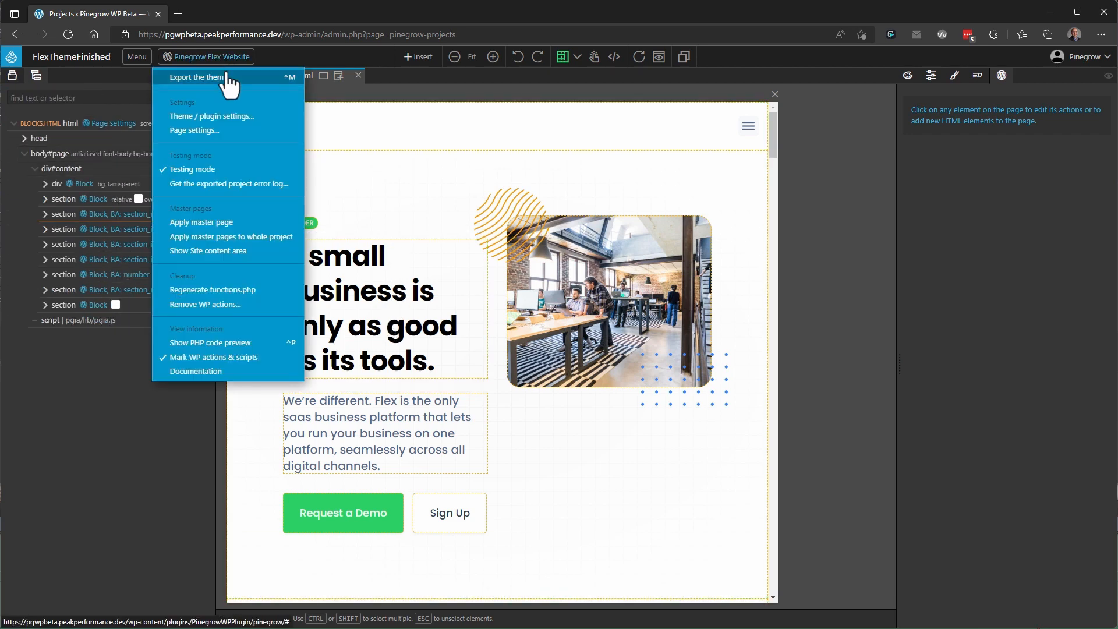
pyautogui.moveTo(210, 117)
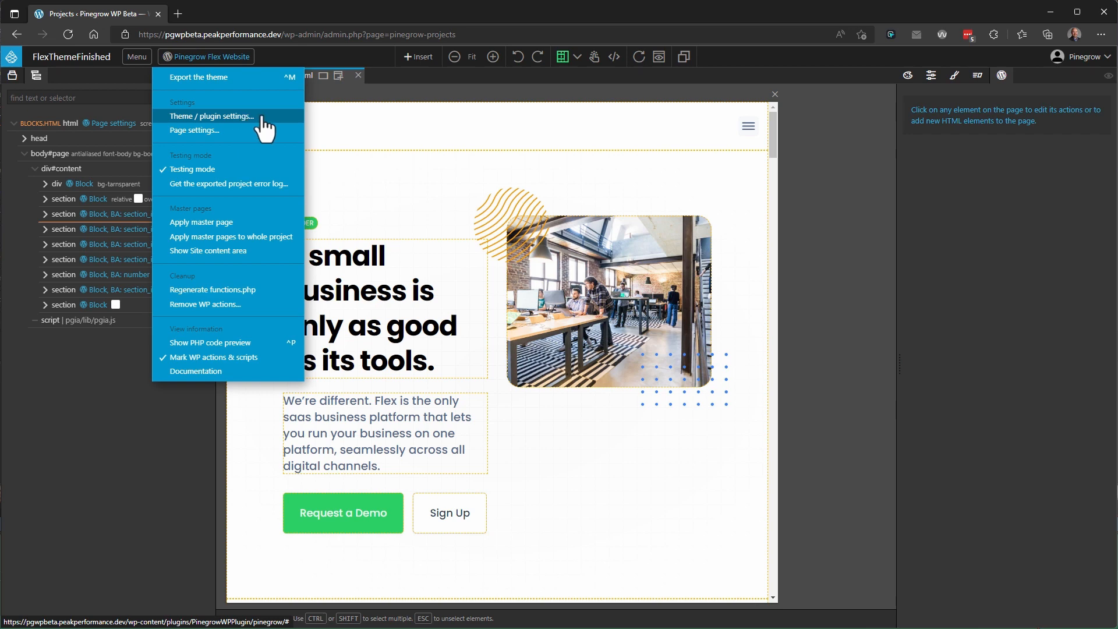
pyautogui.click(210, 116)
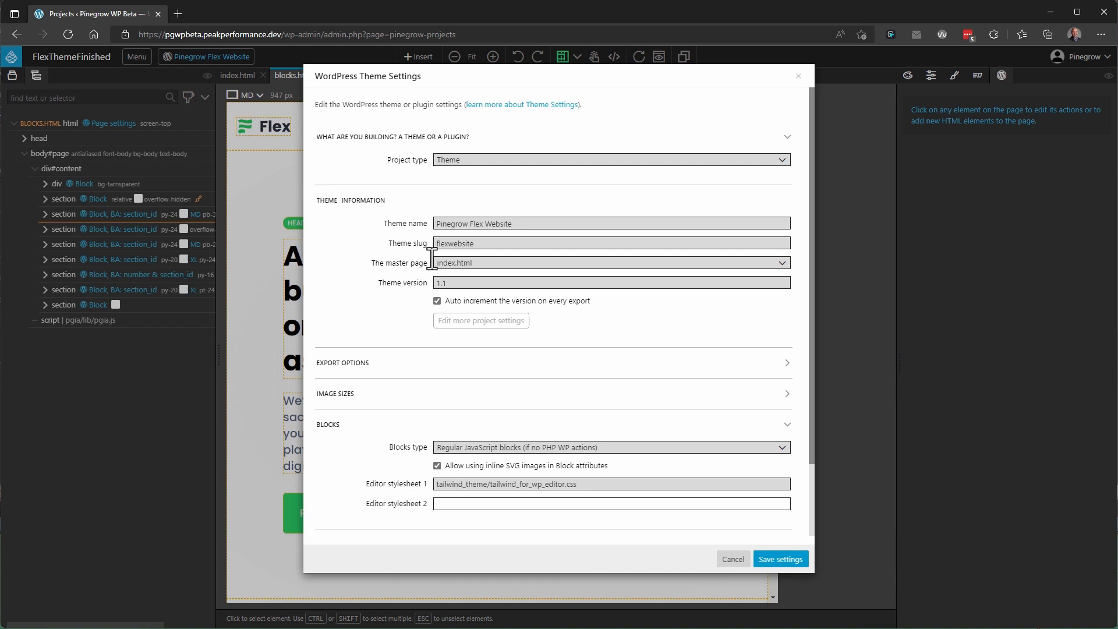
pyautogui.moveTo(515, 278)
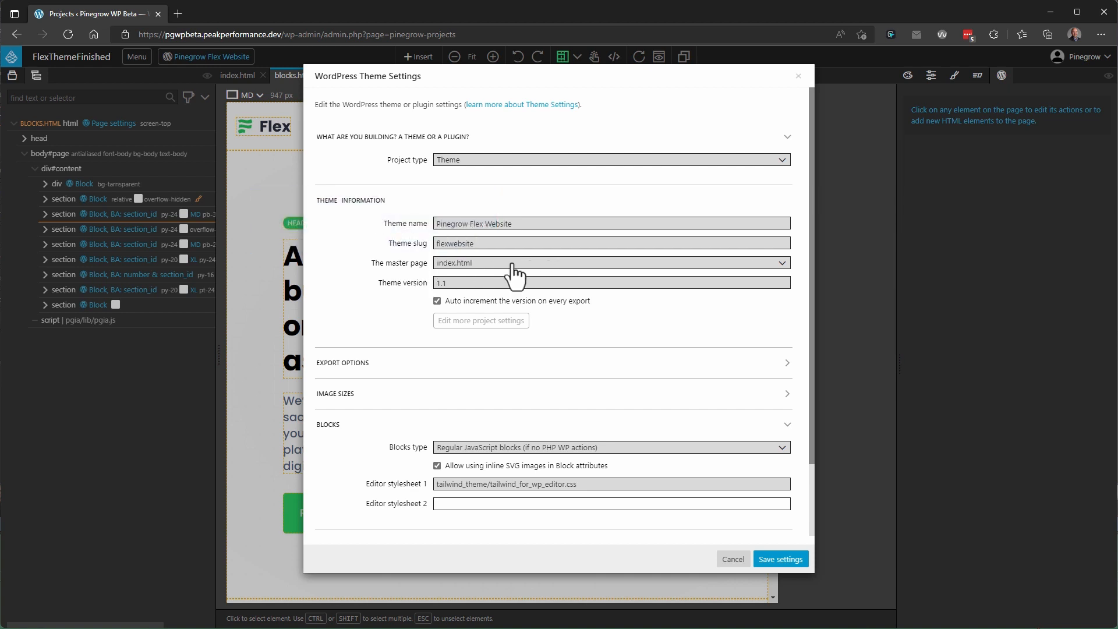
pyautogui.moveTo(410, 278)
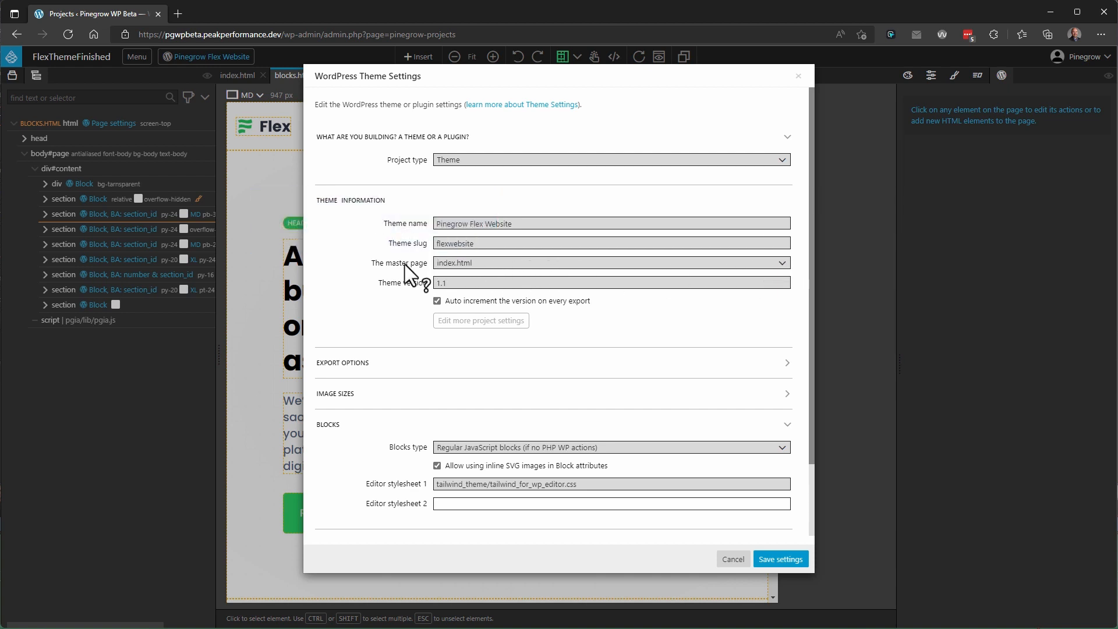
pyautogui.moveTo(508, 320)
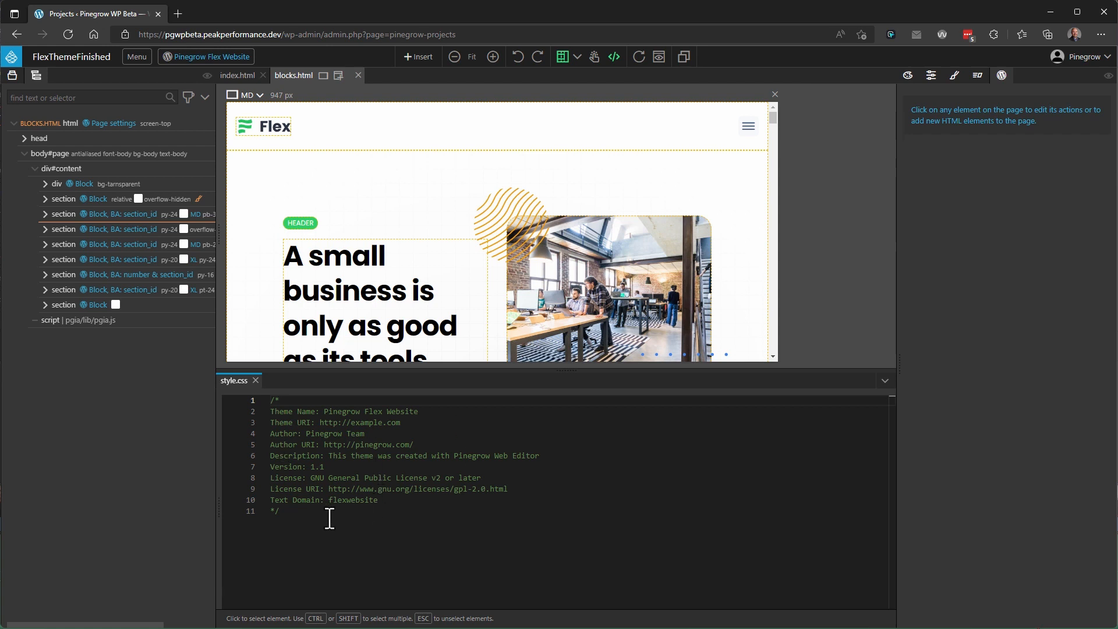
pyautogui.click(211, 56)
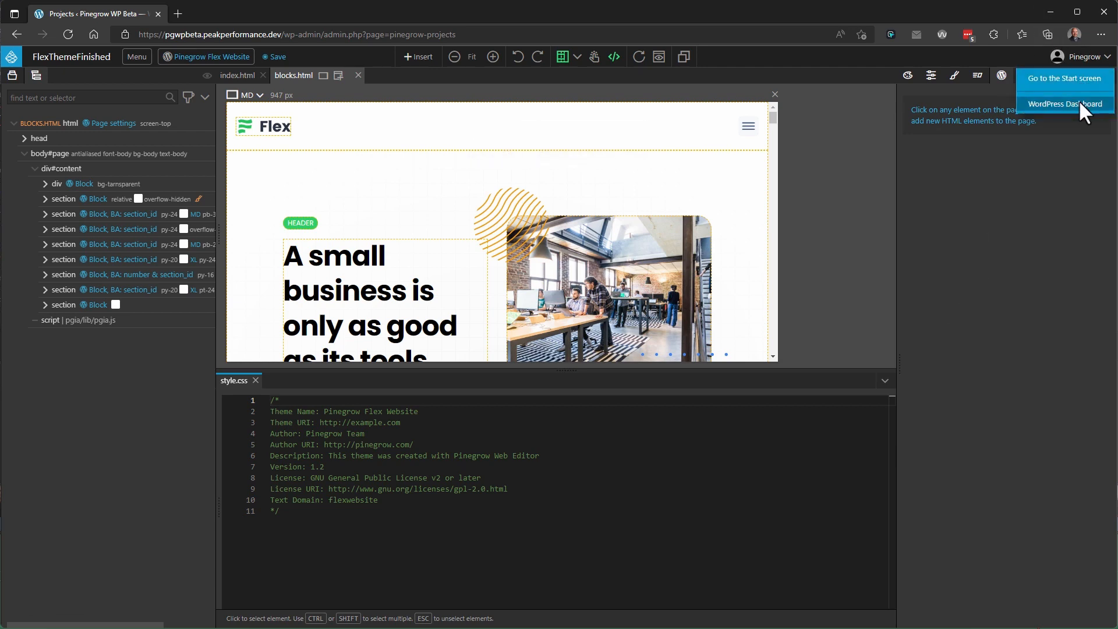
# Step: Activate Pinegrow Flex Website with Skip & Deactivate, then publish a new 'Flex Home' page
pyautogui.click(1065, 104)
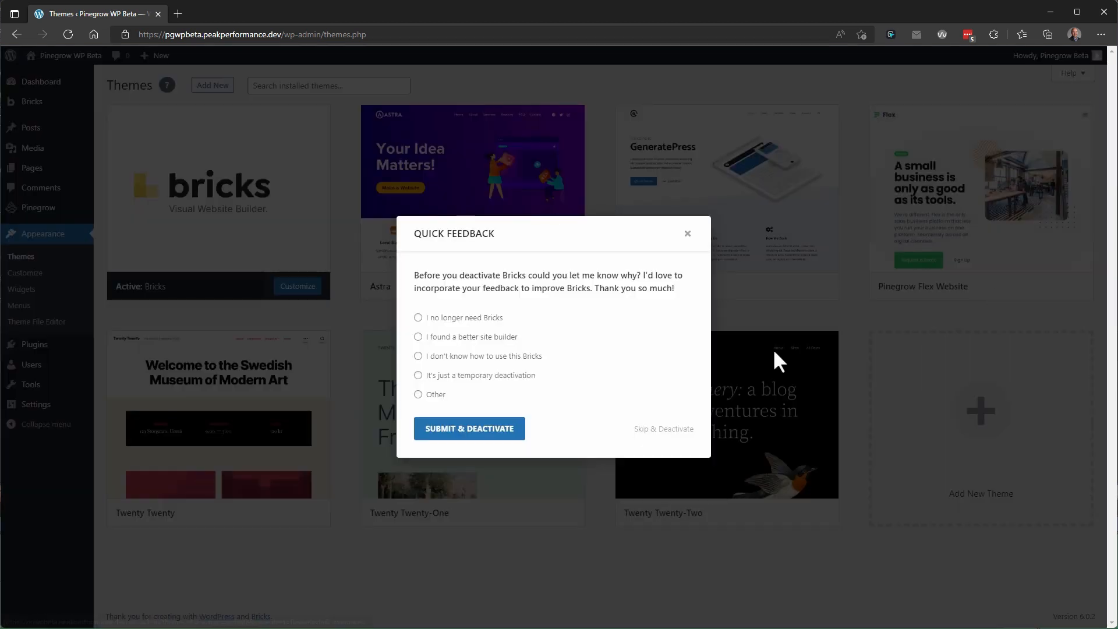
pyautogui.click(663, 428)
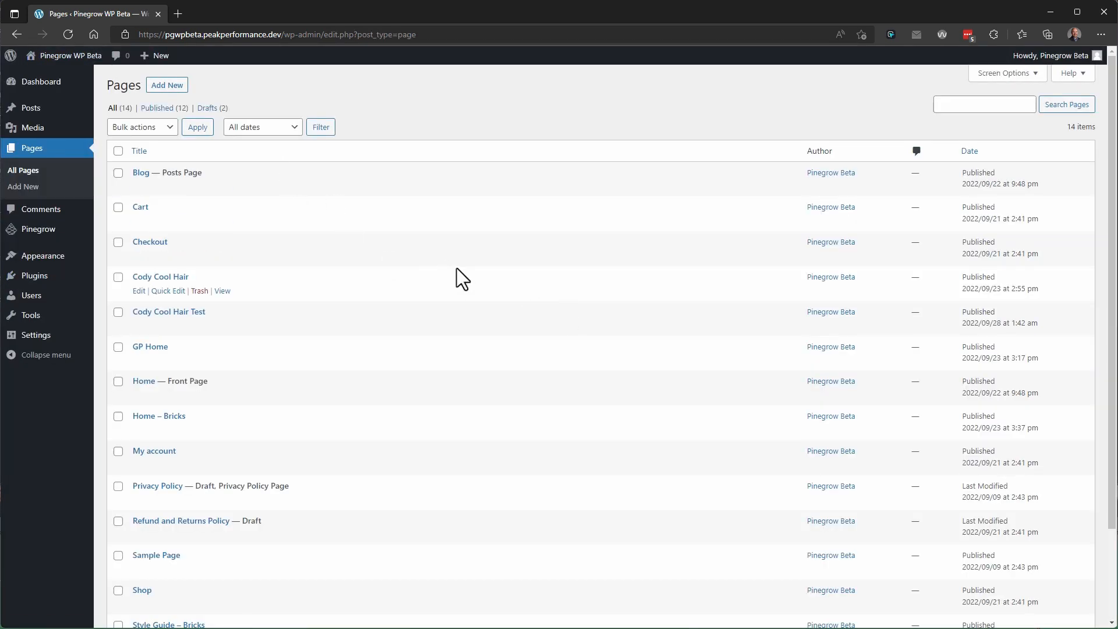
pyautogui.click(167, 85)
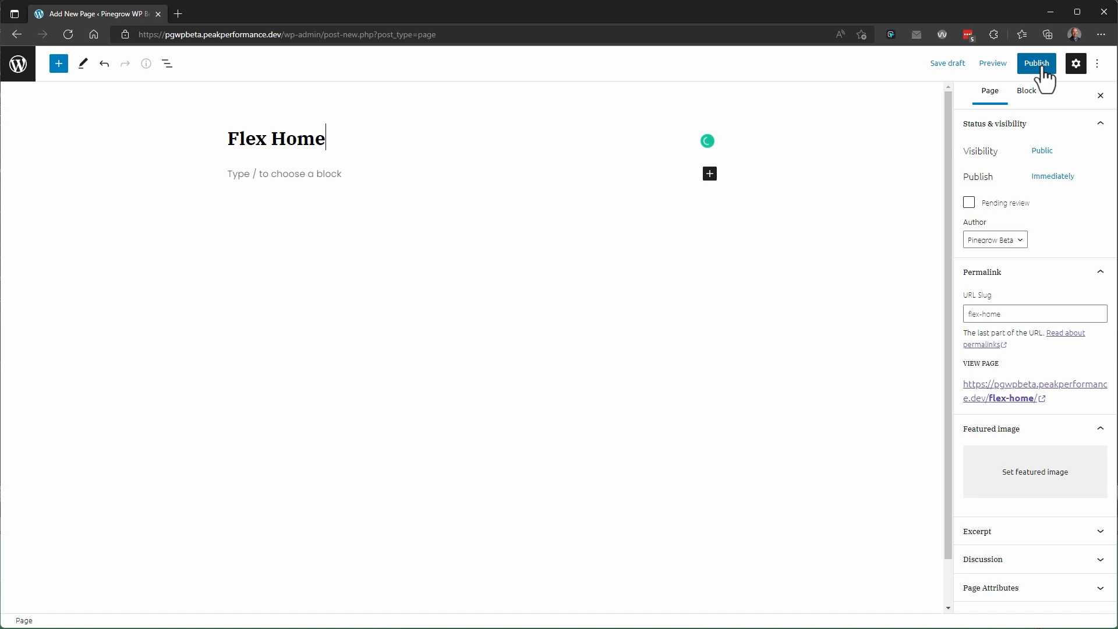
pyautogui.click(1036, 64)
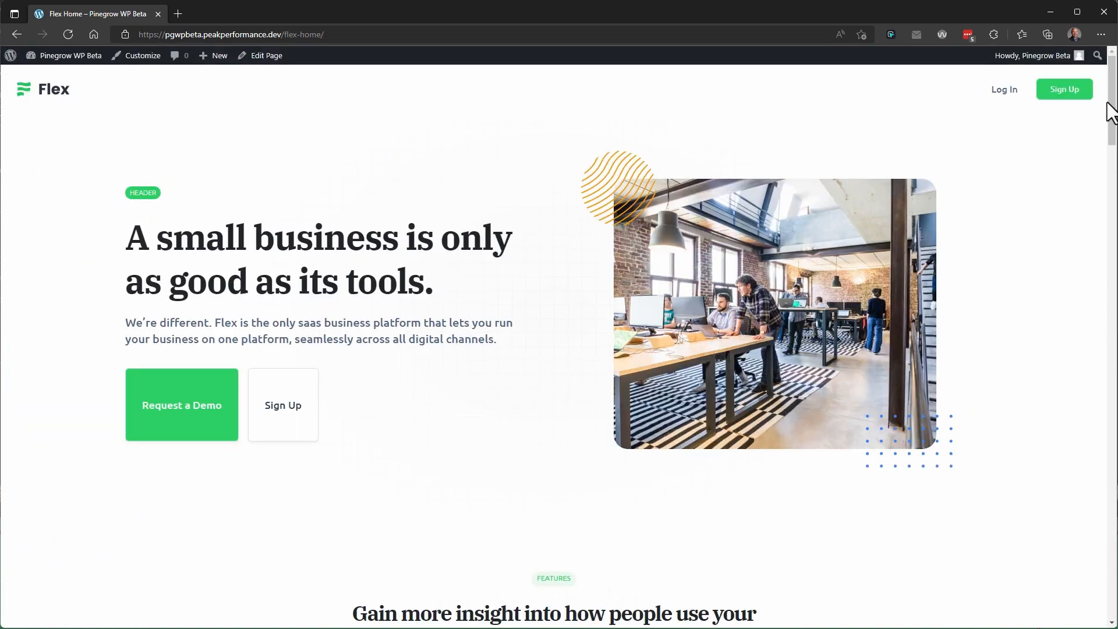
pyautogui.scroll(-3)
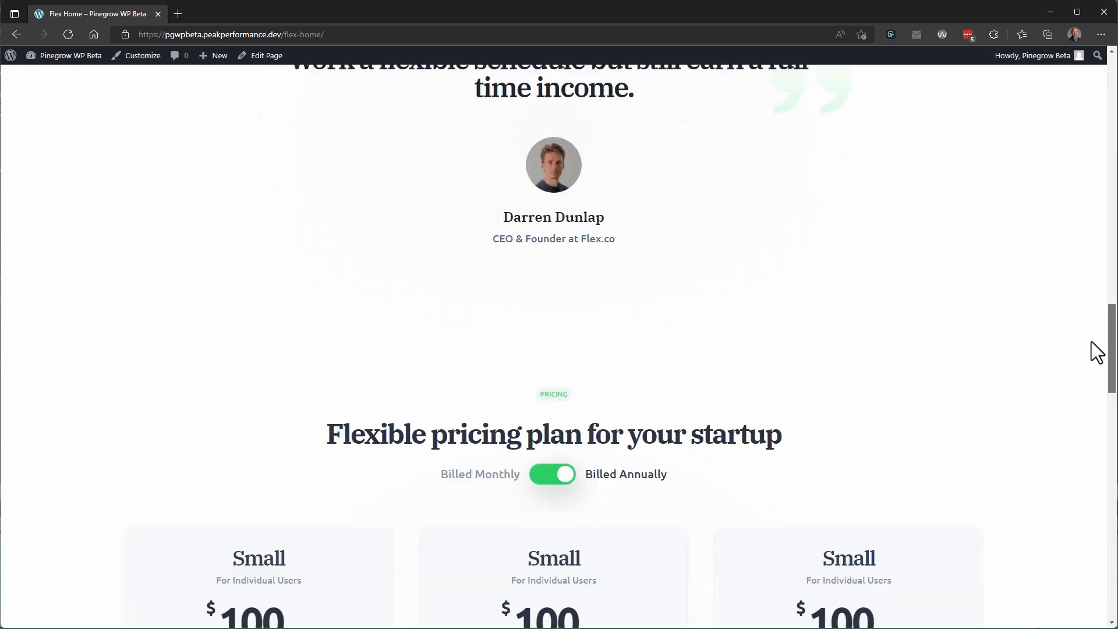
pyautogui.scroll(3)
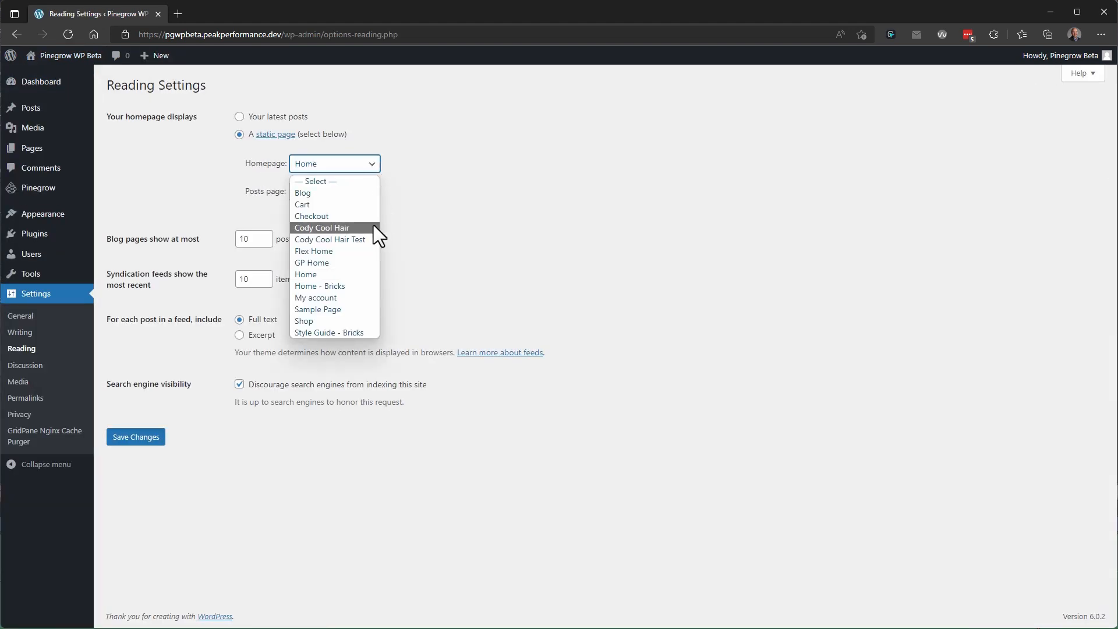
# Step: Select Flex Home as the Homepage in Settings > Reading and save changes
pyautogui.click(136, 437)
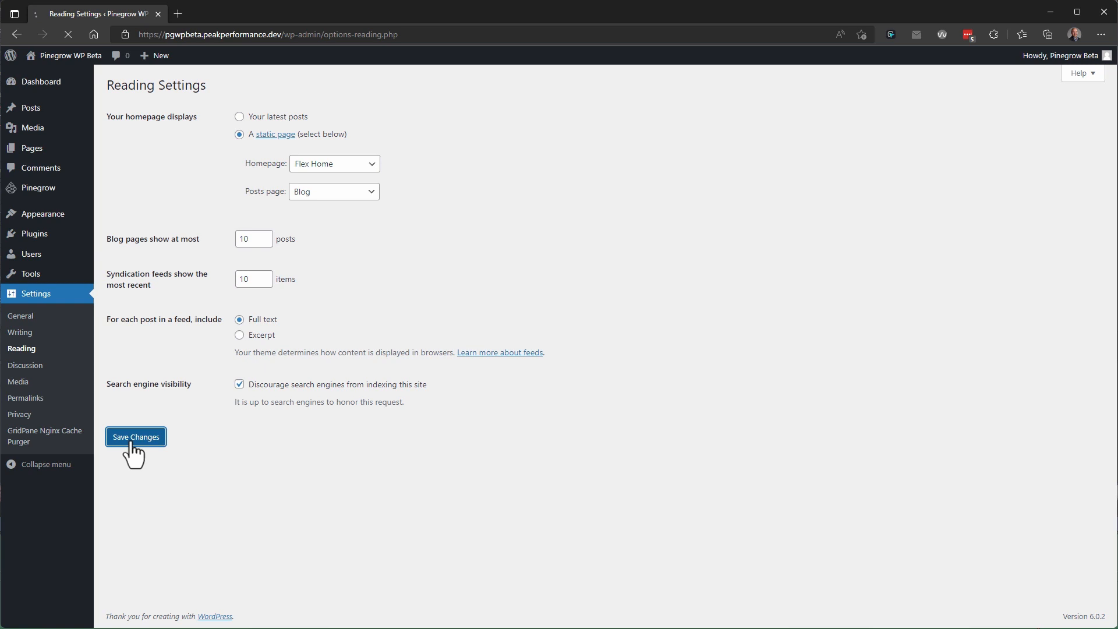
pyautogui.click(136, 437)
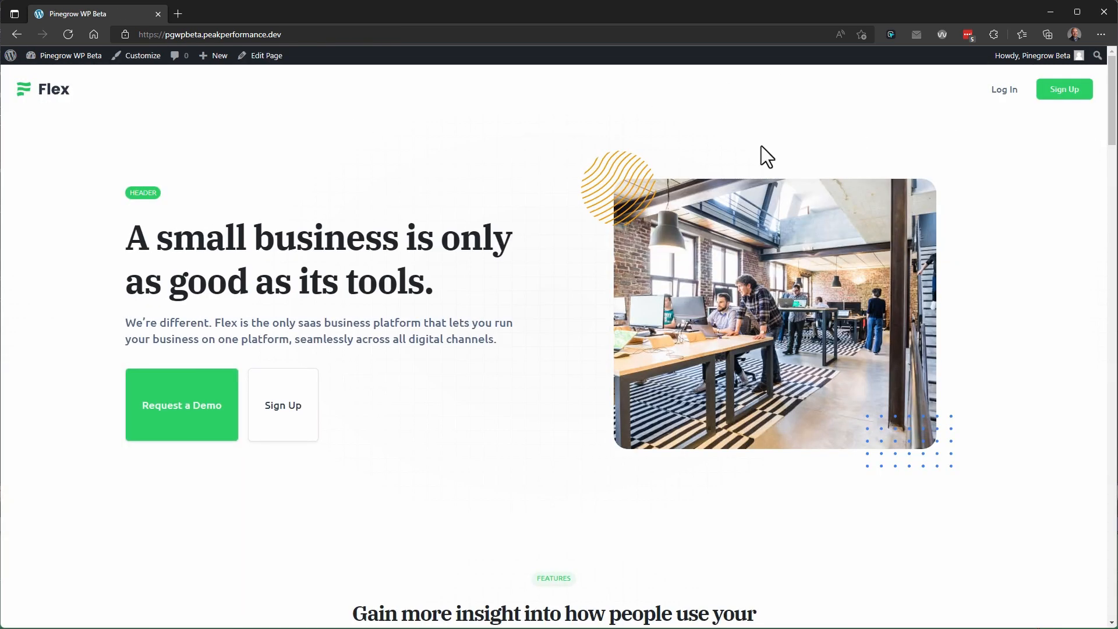
pyautogui.moveTo(544, 344)
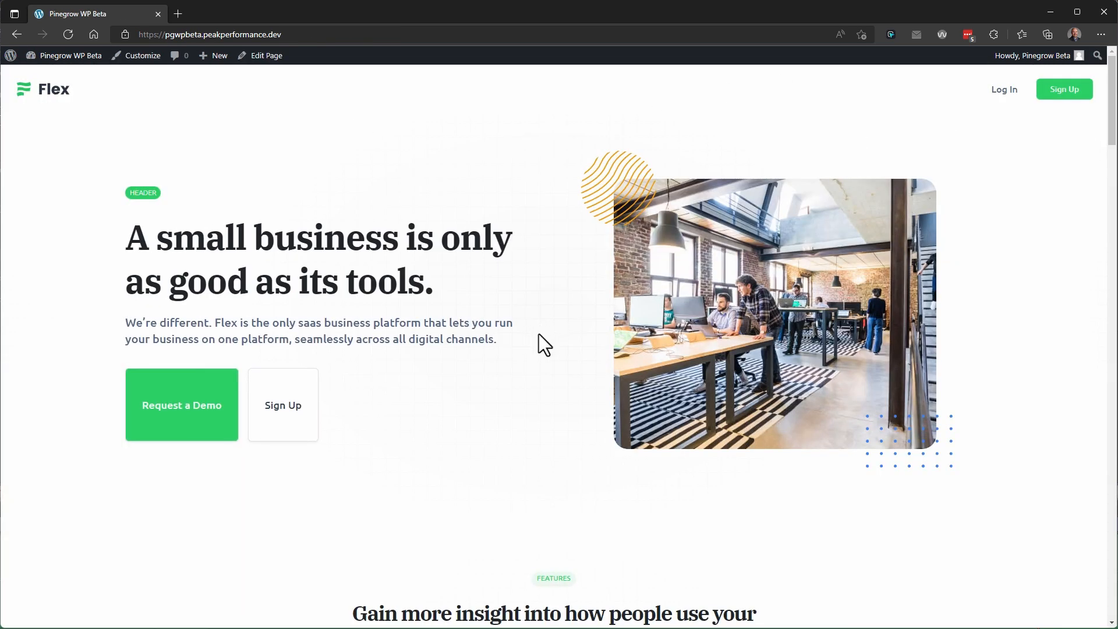
pyautogui.moveTo(543, 356)
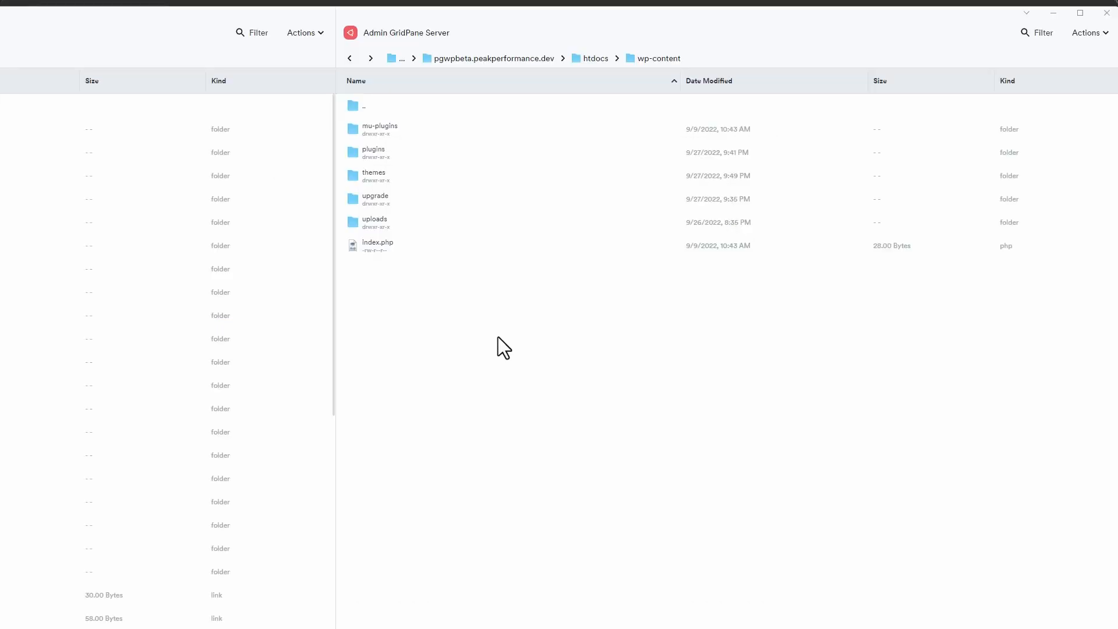
pyautogui.moveTo(568, 423)
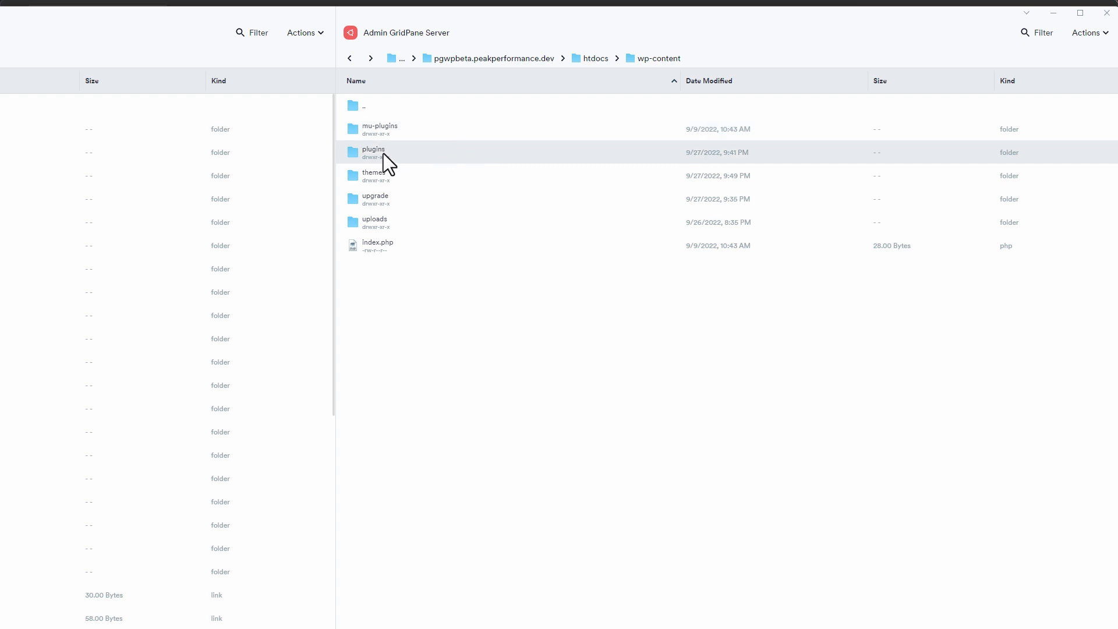
pyautogui.doubleClick(373, 152)
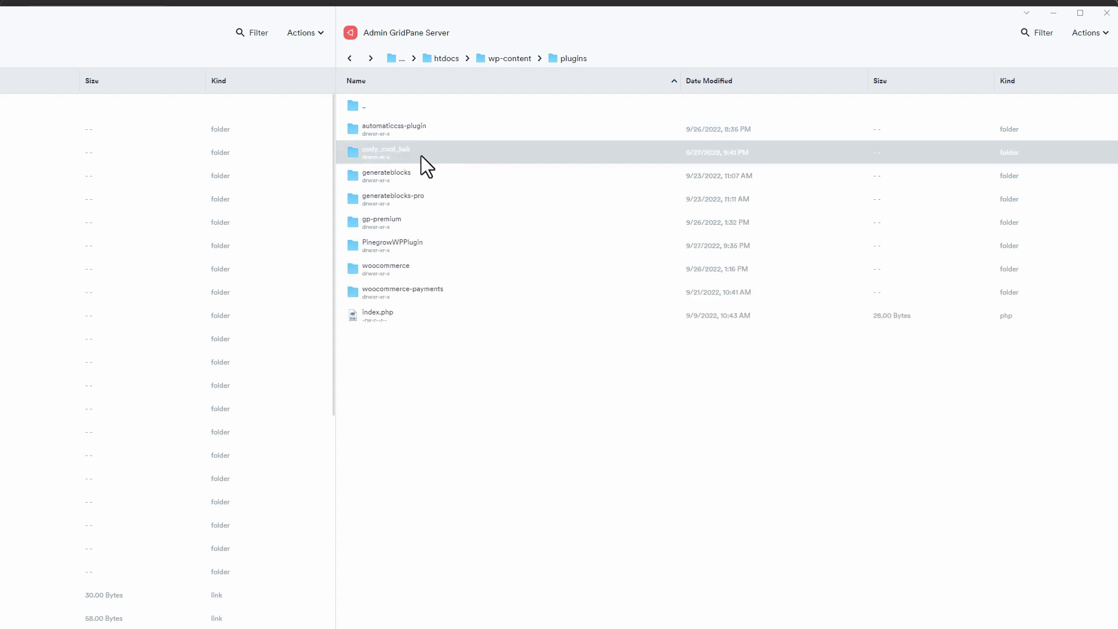
pyautogui.doubleClick(387, 152)
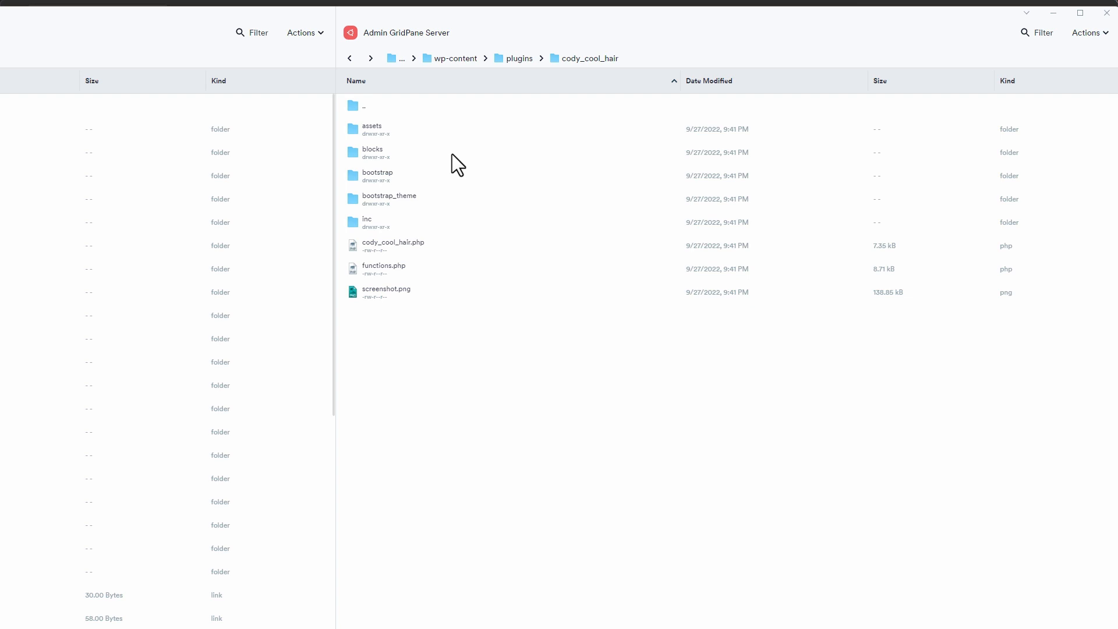
pyautogui.click(385, 292)
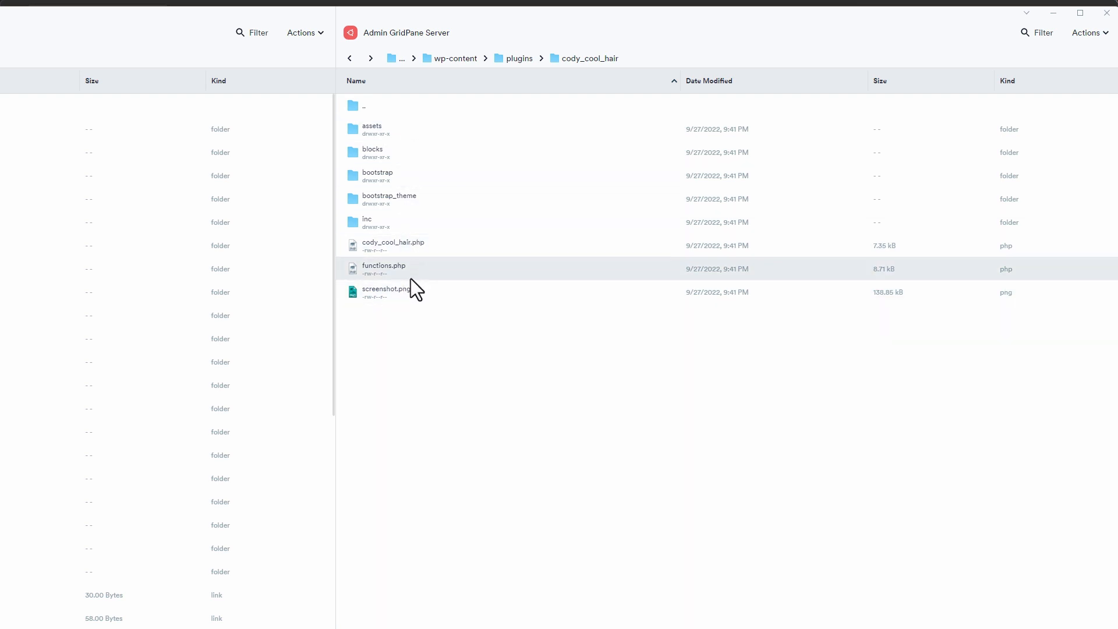
pyautogui.click(486, 58)
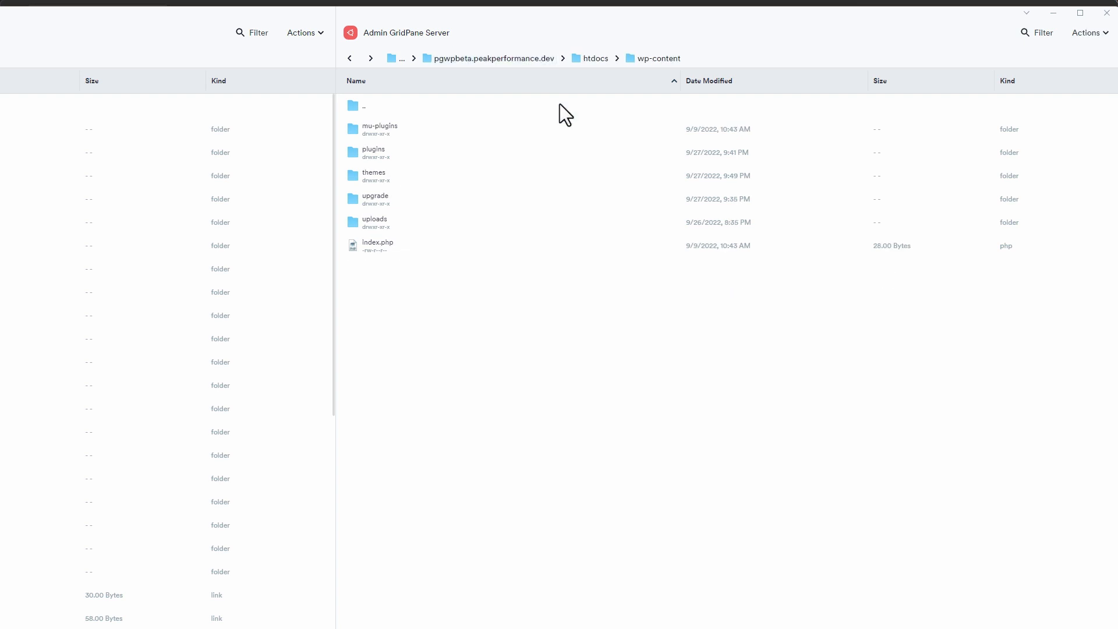
# Step: Open themes, then the flexwebsite folder listing header.php, functions.php and style.css
pyautogui.doubleClick(373, 175)
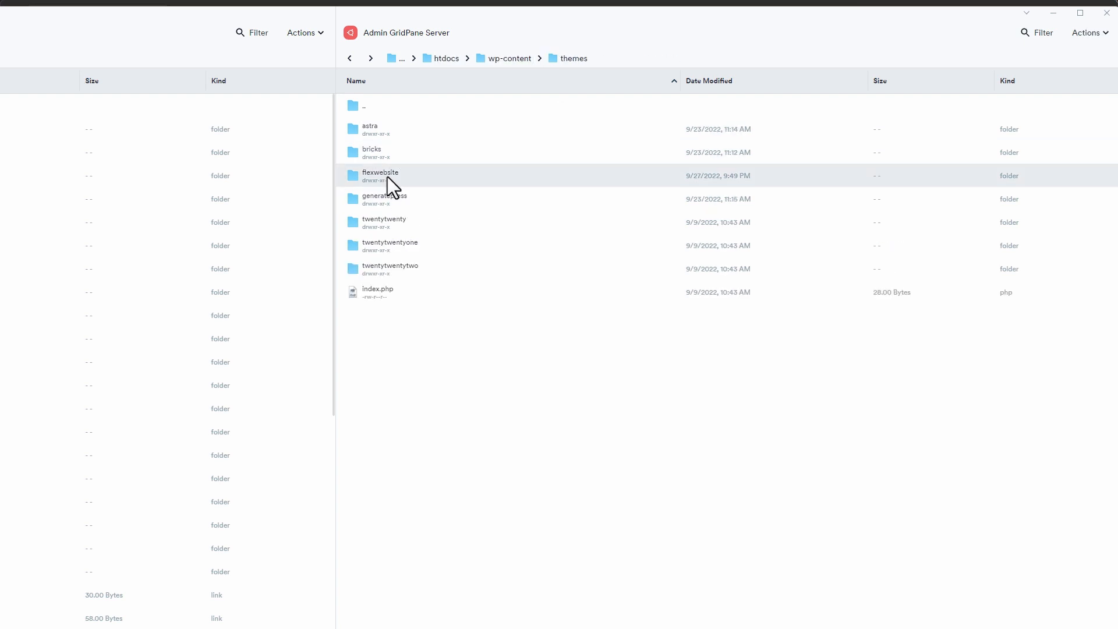
pyautogui.doubleClick(380, 175)
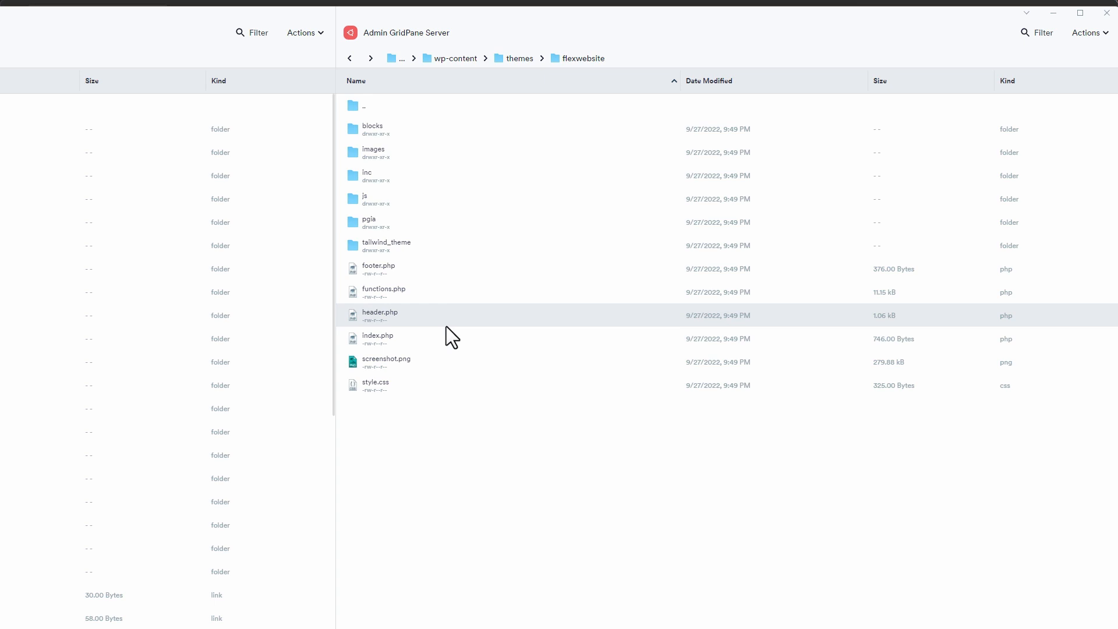
pyautogui.moveTo(449, 337)
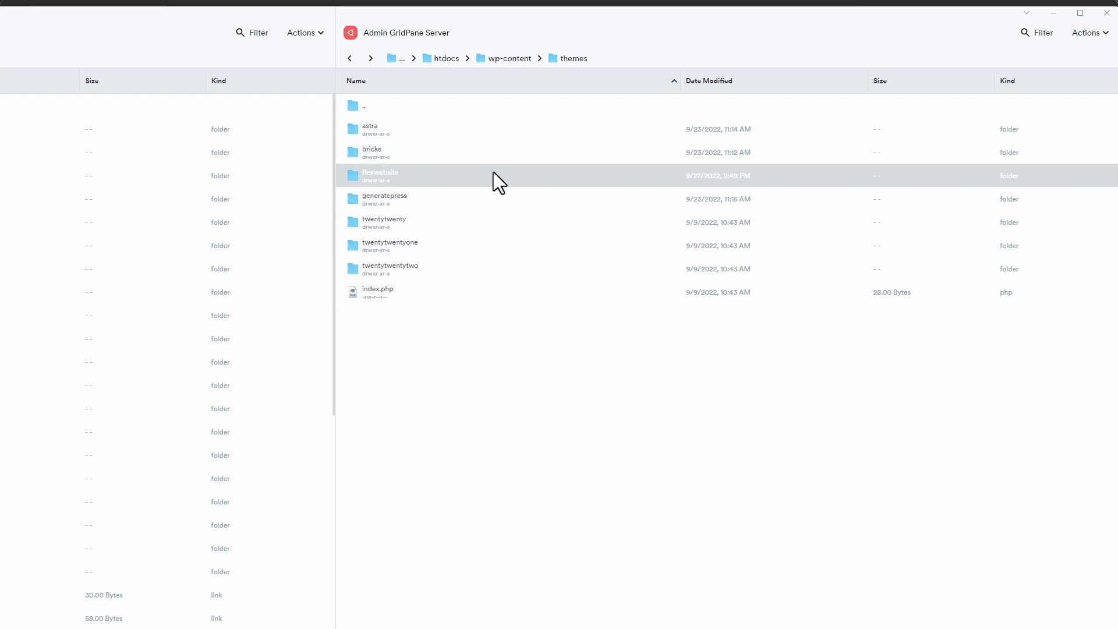
pyautogui.moveTo(496, 184)
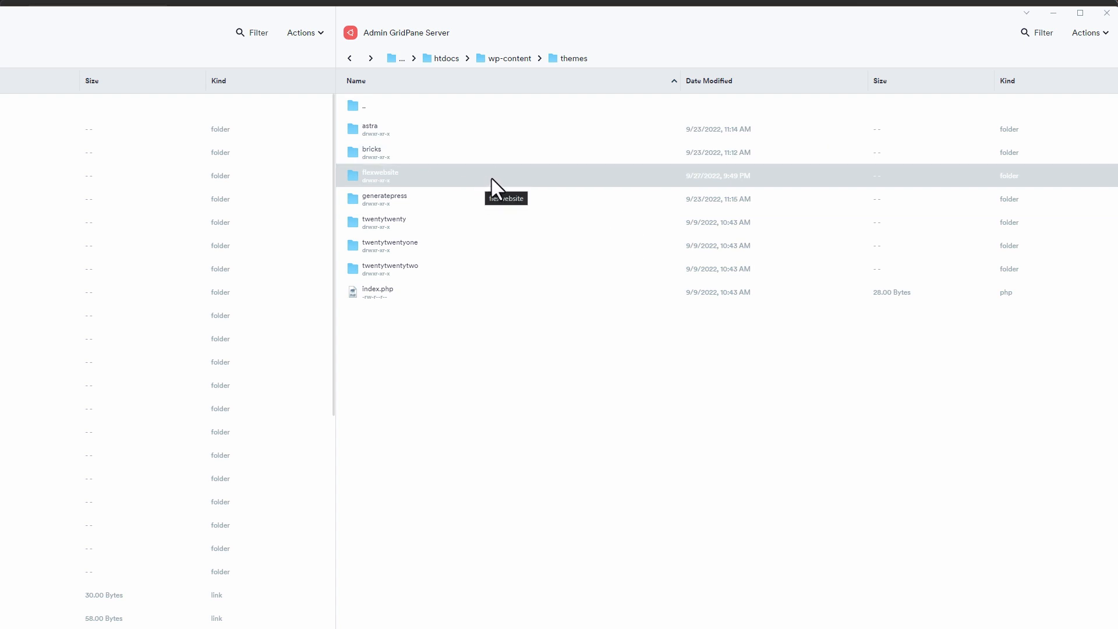
pyautogui.moveTo(475, 190)
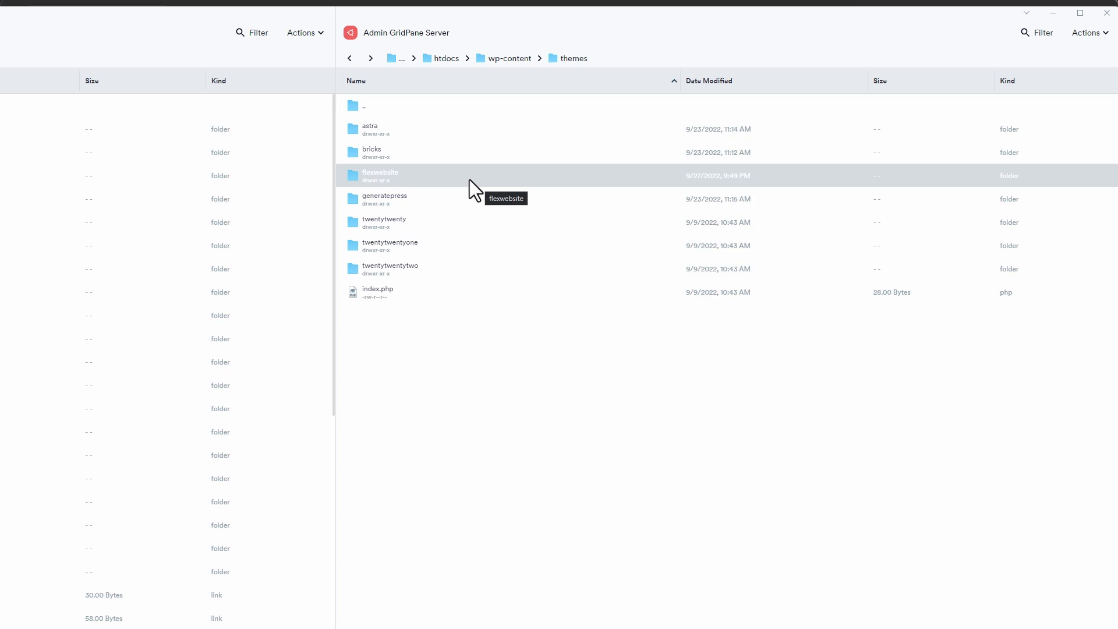